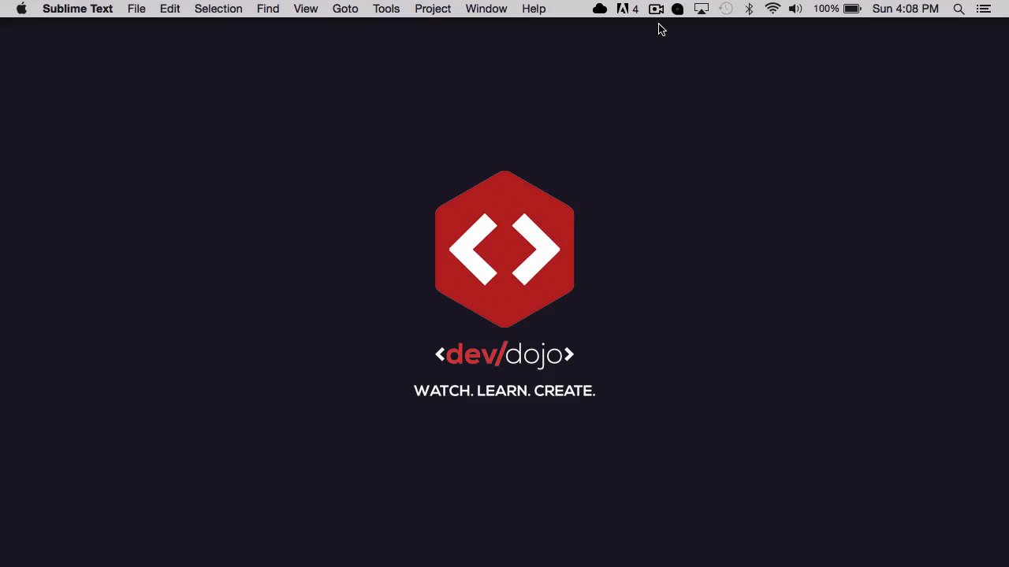
{"action": "mouse_move", "coordinate": [236, 533]}
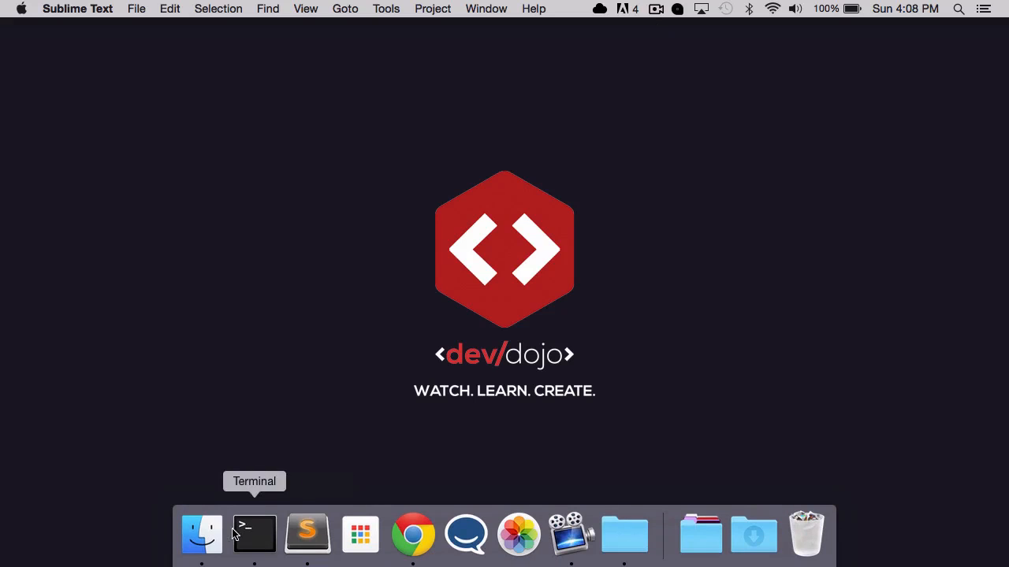
Create a folder named jquery inside projects and open it.
{"action": "left_click", "coordinate": [202, 533]}
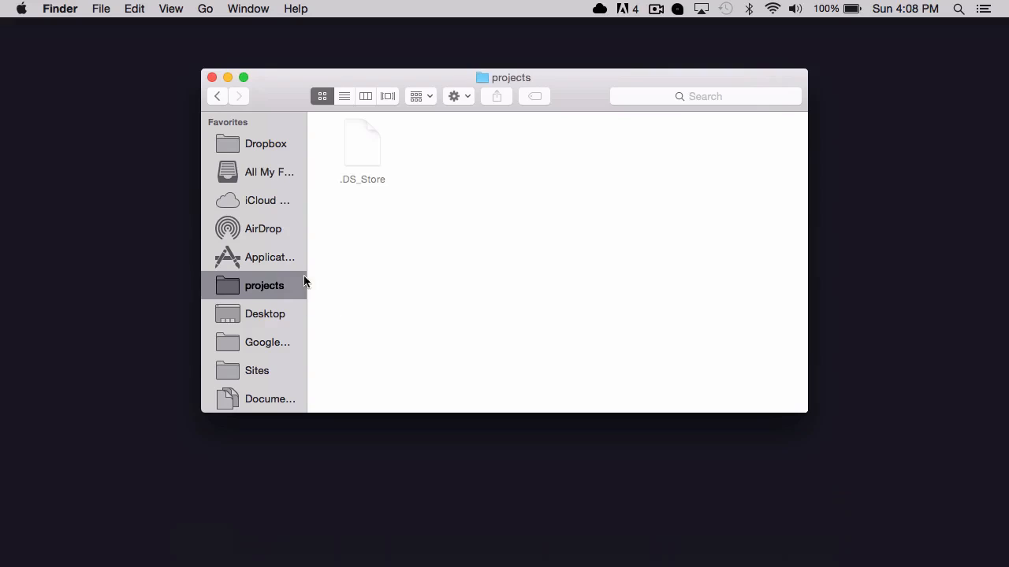
{"action": "key", "text": "Cmd+Shift+N"}
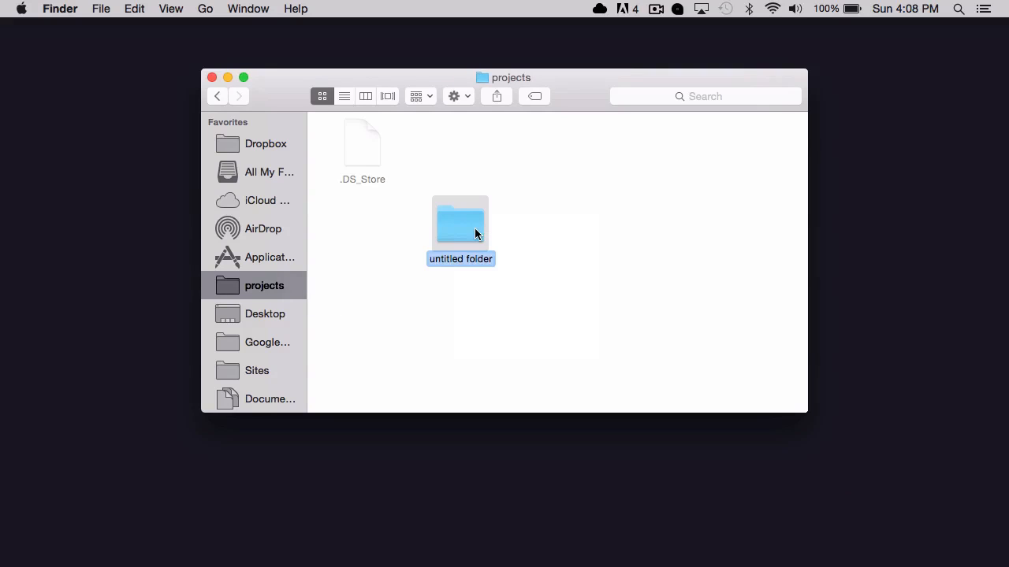
{"action": "type", "text": "jquery"}
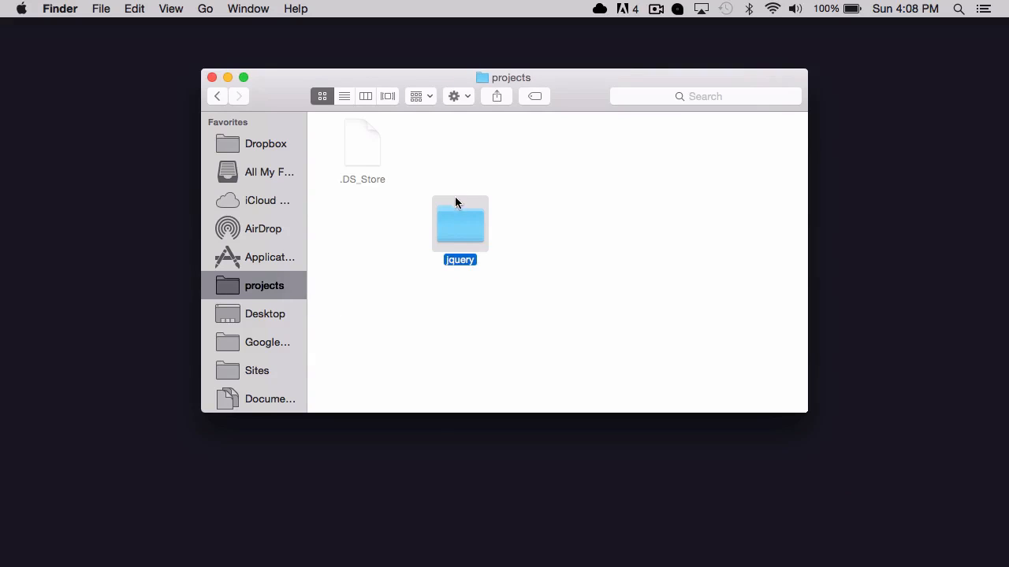
{"action": "double_click", "coordinate": [461, 224]}
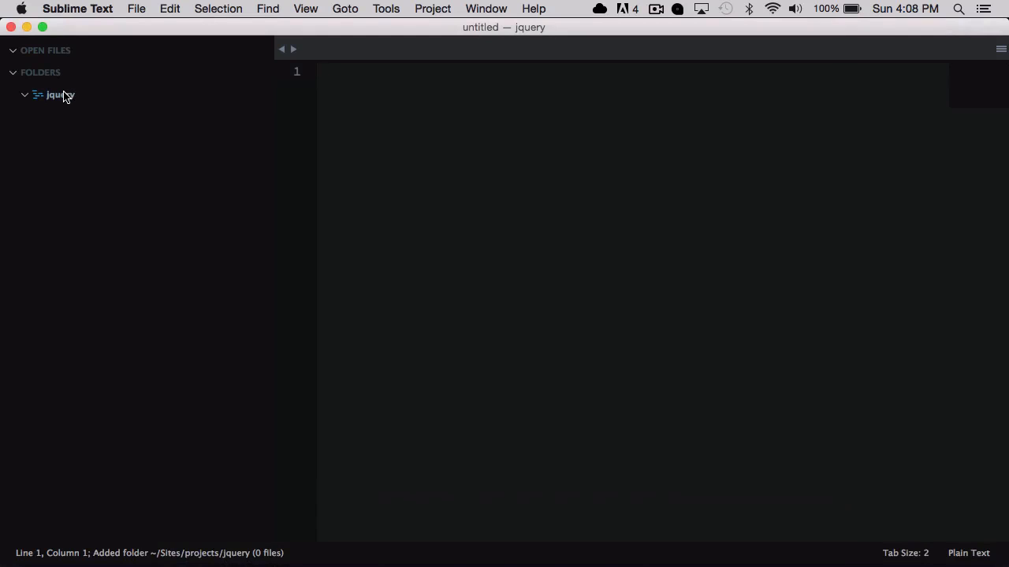
Create index.html in the jquery folder and start its title 'Jquery Tutori'.
{"action": "right_click", "coordinate": [55, 94]}
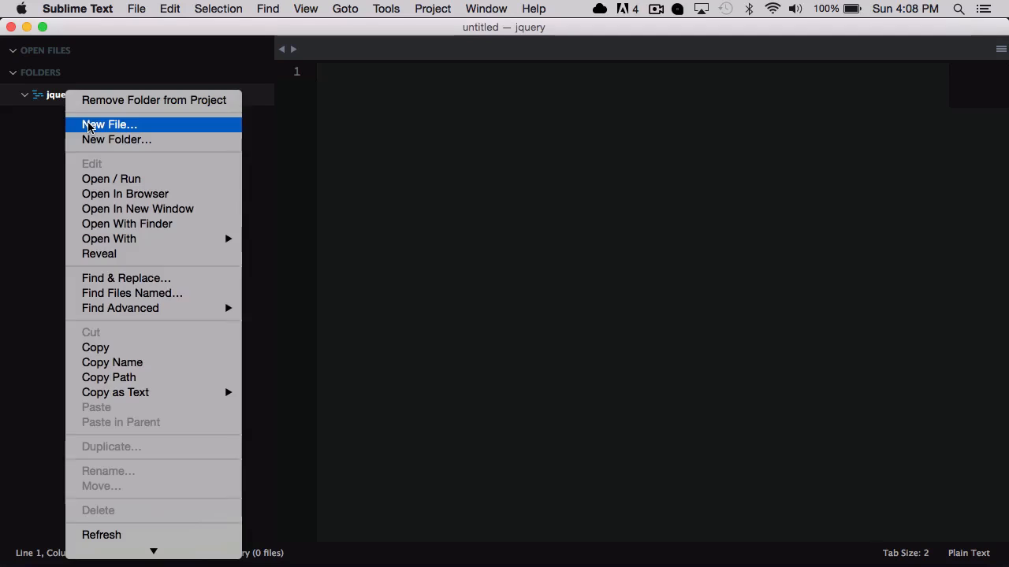
{"action": "left_click", "coordinate": [108, 125]}
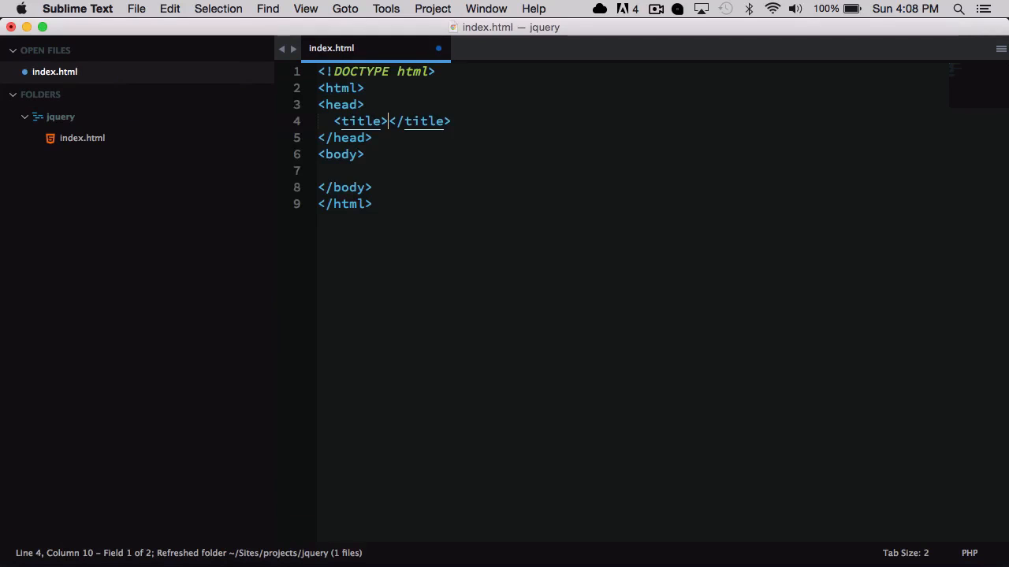
{"action": "type", "text": "Jqu"}
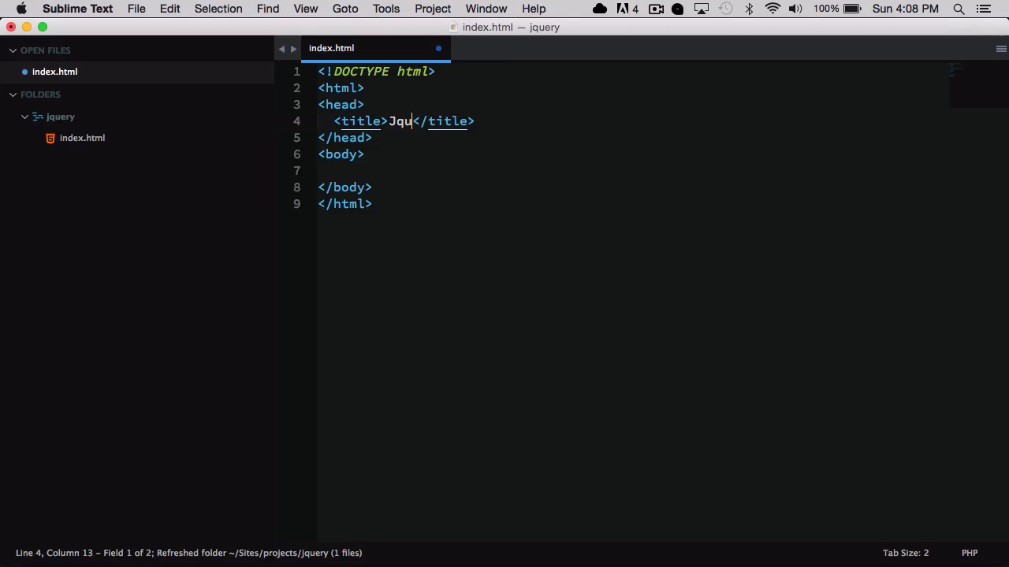
{"action": "type", "text": "ery Tutori"}
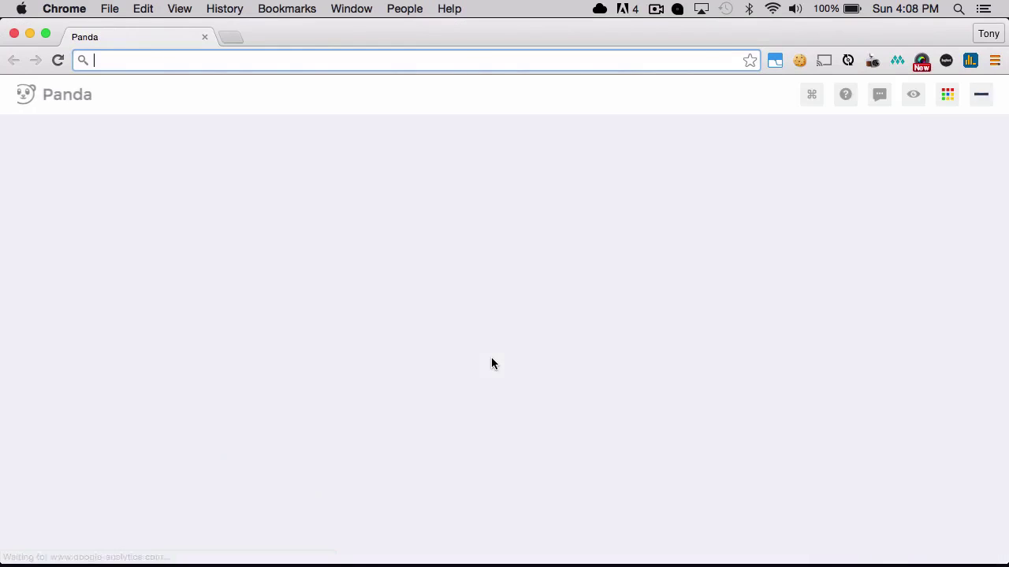
Download compressed jquery-1.11.2.min.js from jquery.com and reveal it in Finder.
{"action": "type", "text": "jquery.com"}
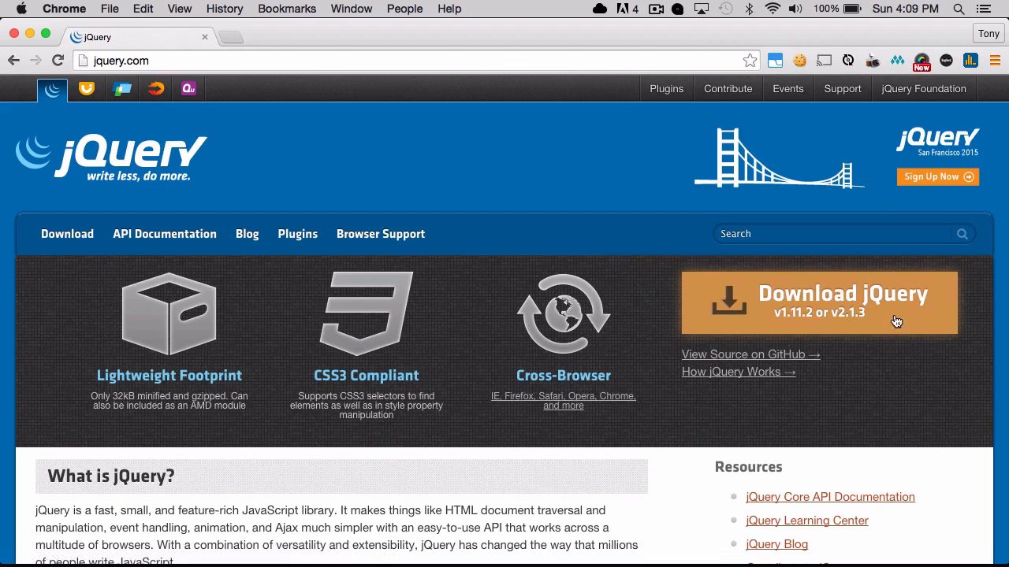
{"action": "left_click", "coordinate": [820, 302]}
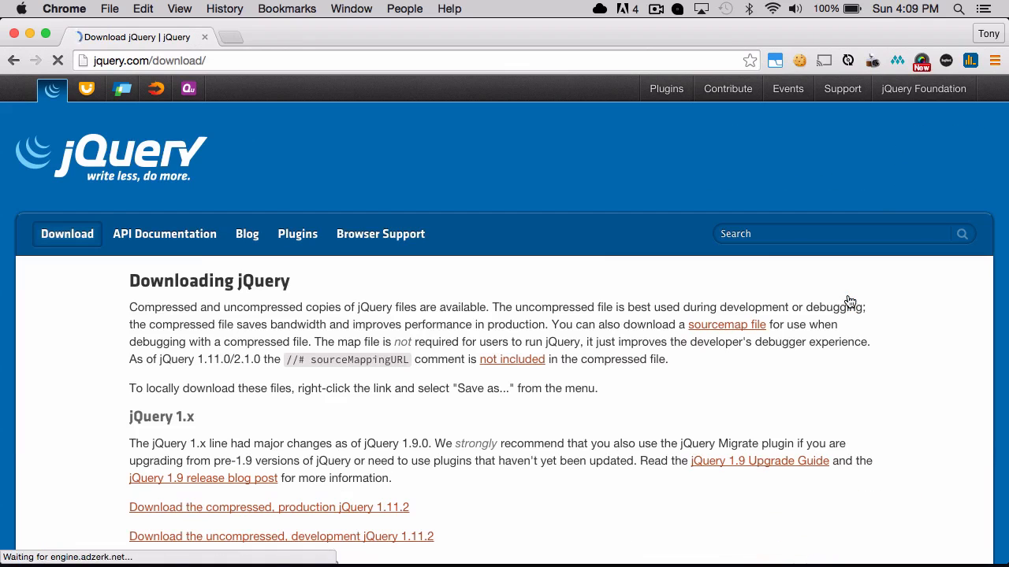
{"action": "scroll", "scroll_direction": "down", "scroll_amount": 3}
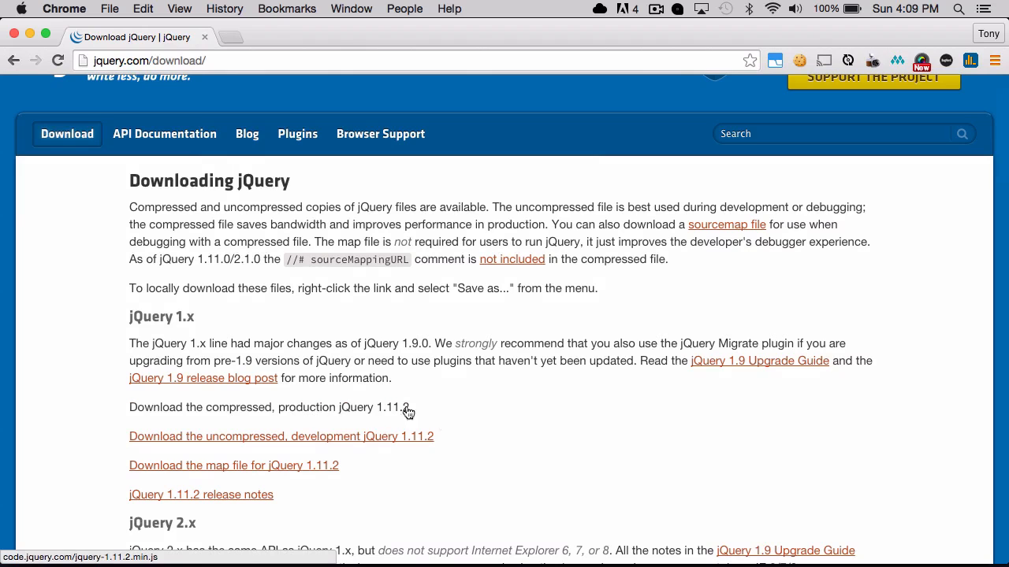
{"action": "scroll", "scroll_direction": "down", "scroll_amount": 3}
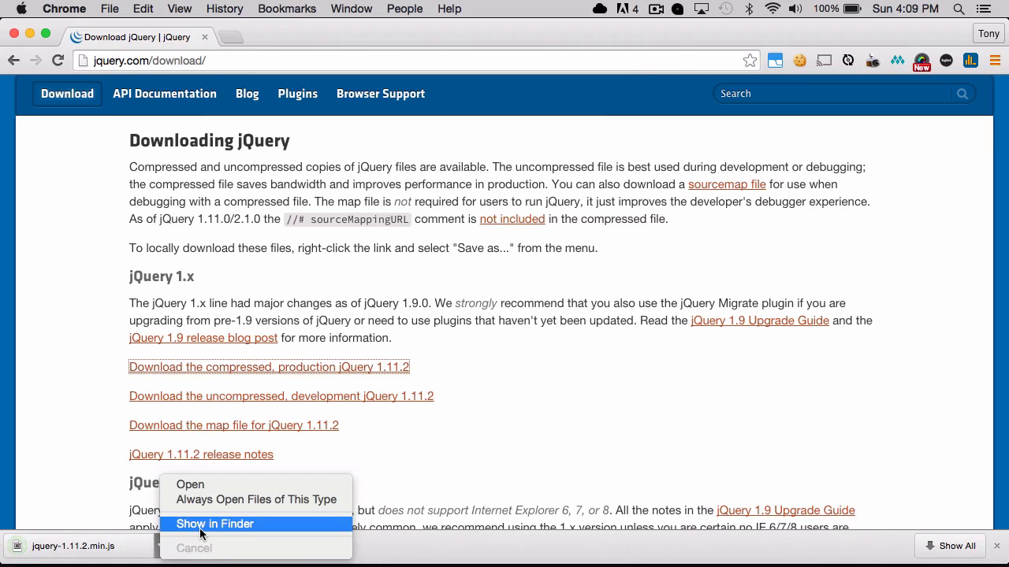
{"action": "left_click", "coordinate": [215, 523]}
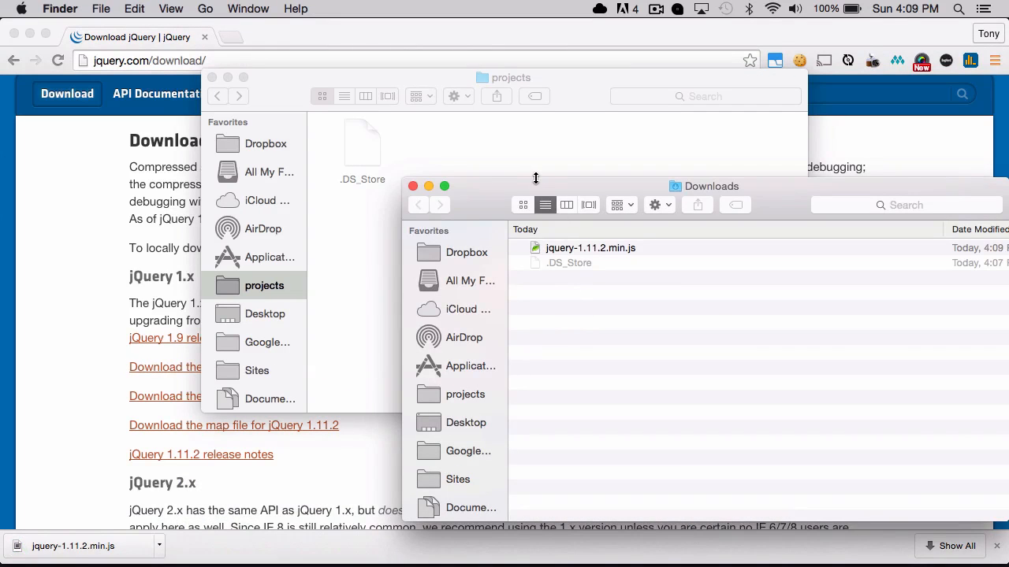
{"action": "mouse_move", "coordinate": [507, 186]}
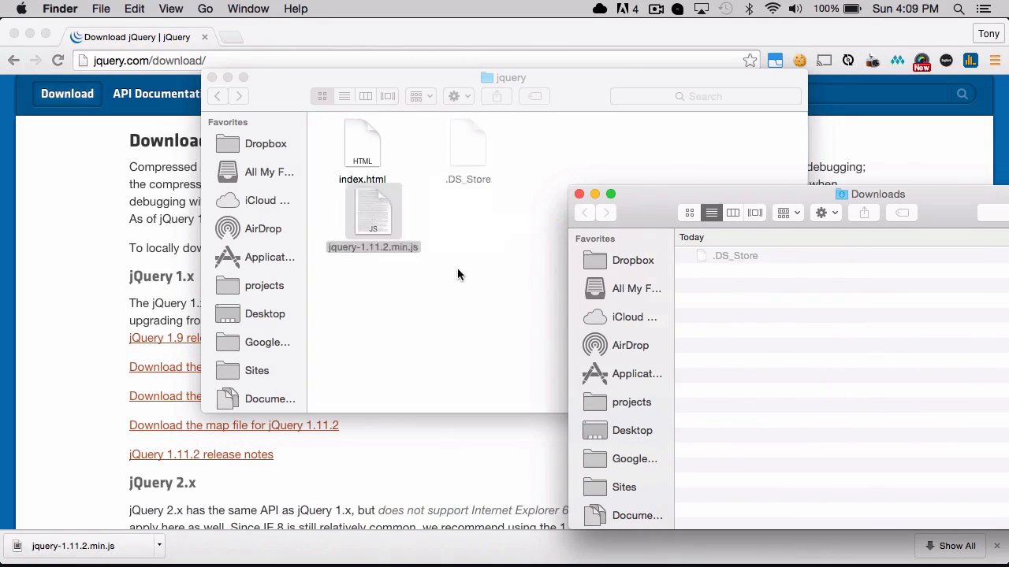
Drag jquery-1.11.2.min.js from Downloads into the jquery project folder.
{"action": "left_click", "coordinate": [372, 212]}
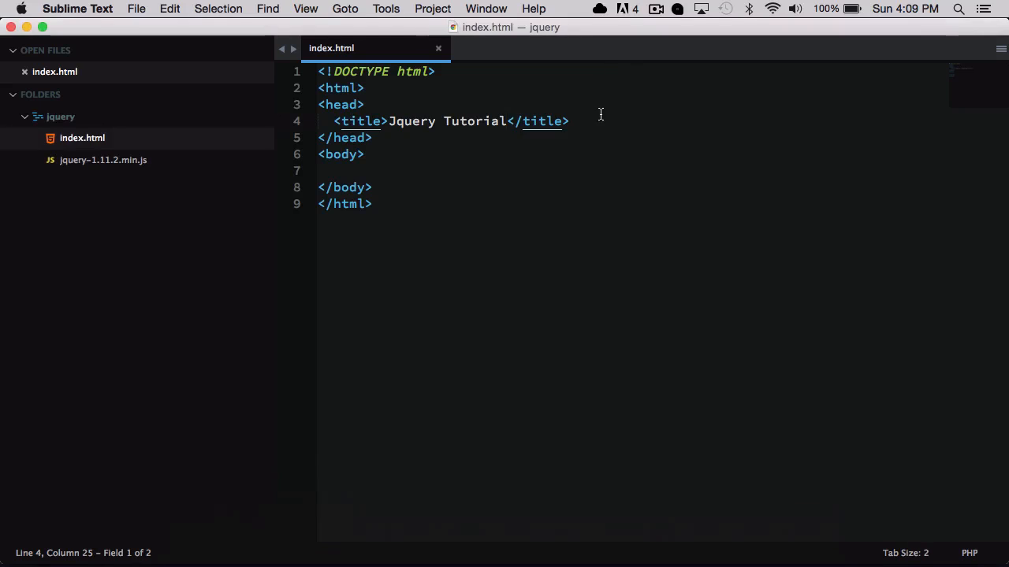
Add a head script tag loading jquery-1.11.2.min.js and open blank body lines.
{"action": "type", "text": "<script src=\""}
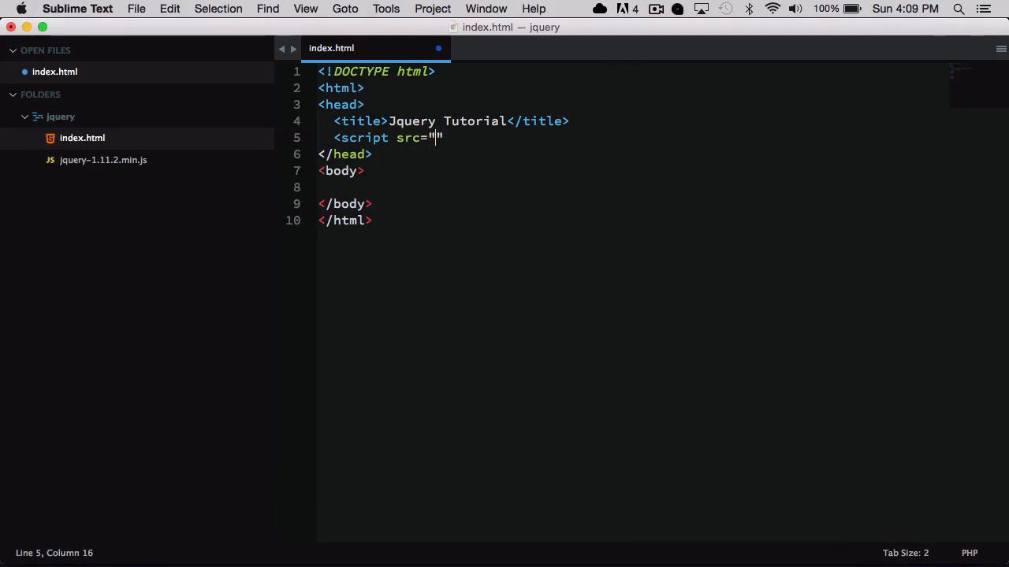
{"action": "type", "text": "jquery-1.11.2.min.js"}
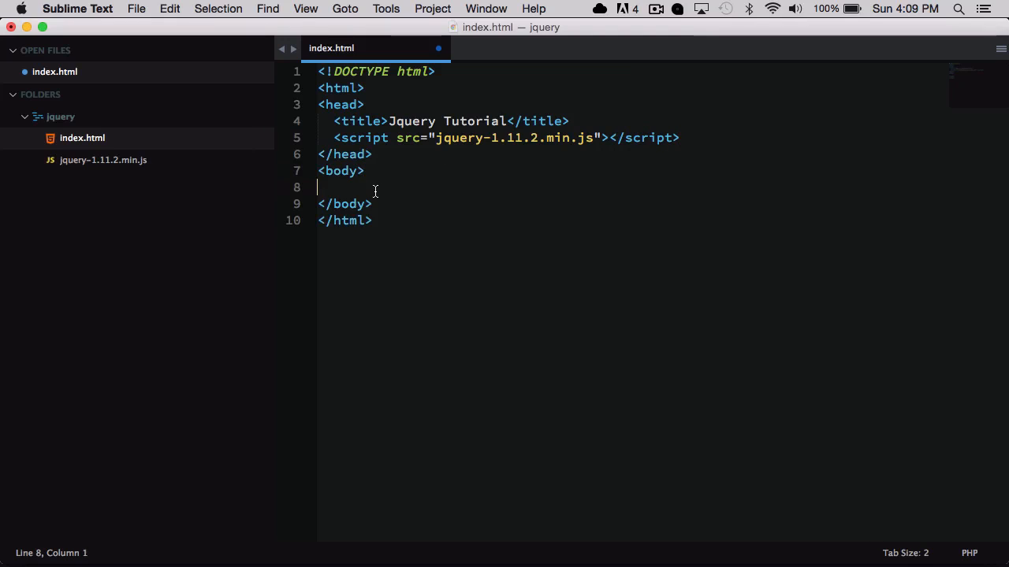
{"action": "key", "text": "Enter"}
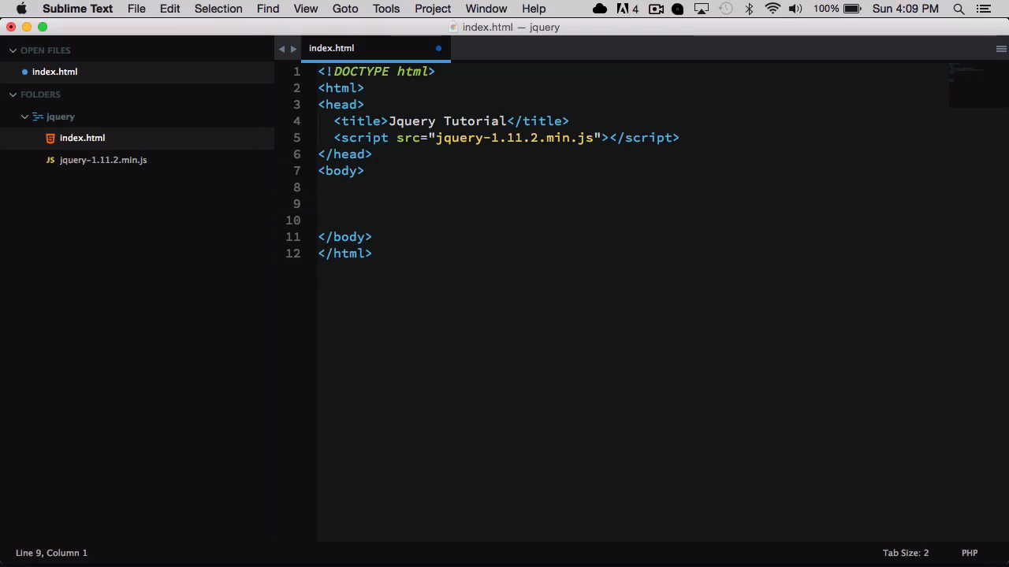
Write a Hello There! h1, an I'm a paragraph p and a Click Me button in the body.
{"action": "type", "text": "<h1>"}
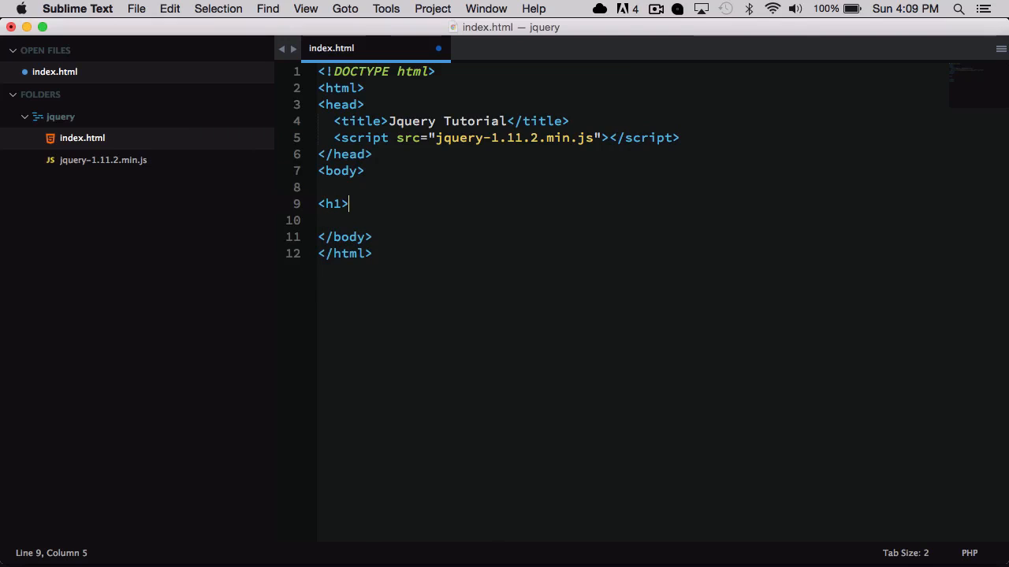
{"action": "type", "text": "Hello The"}
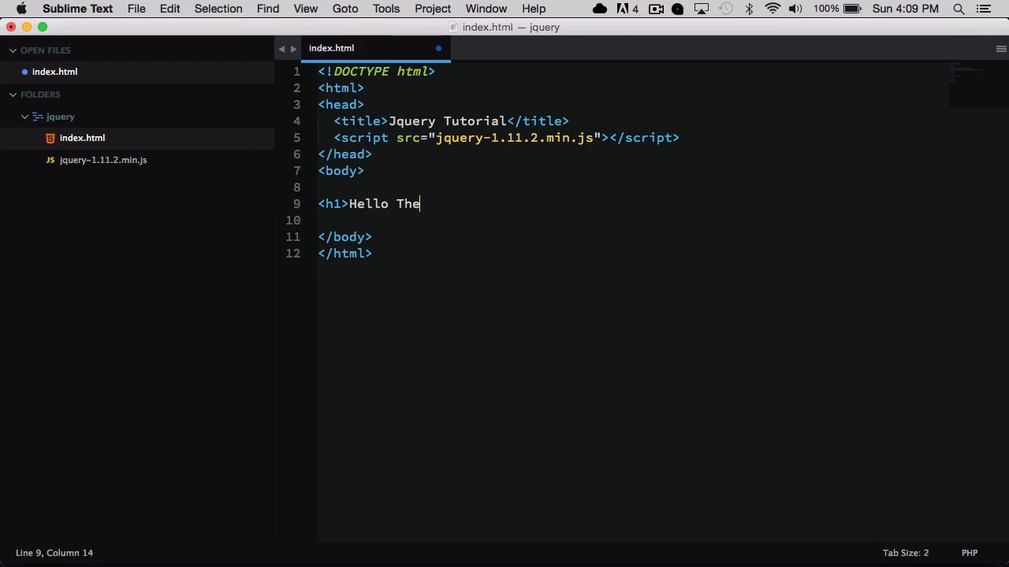
{"action": "type", "text": "re!</h1>"}
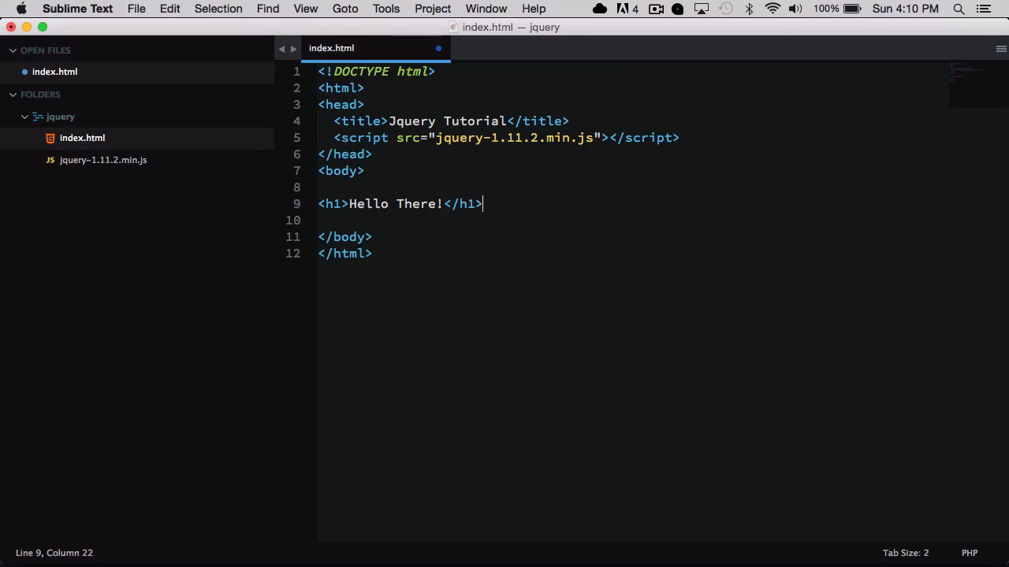
{"action": "type", "text": "<p>I'm"}
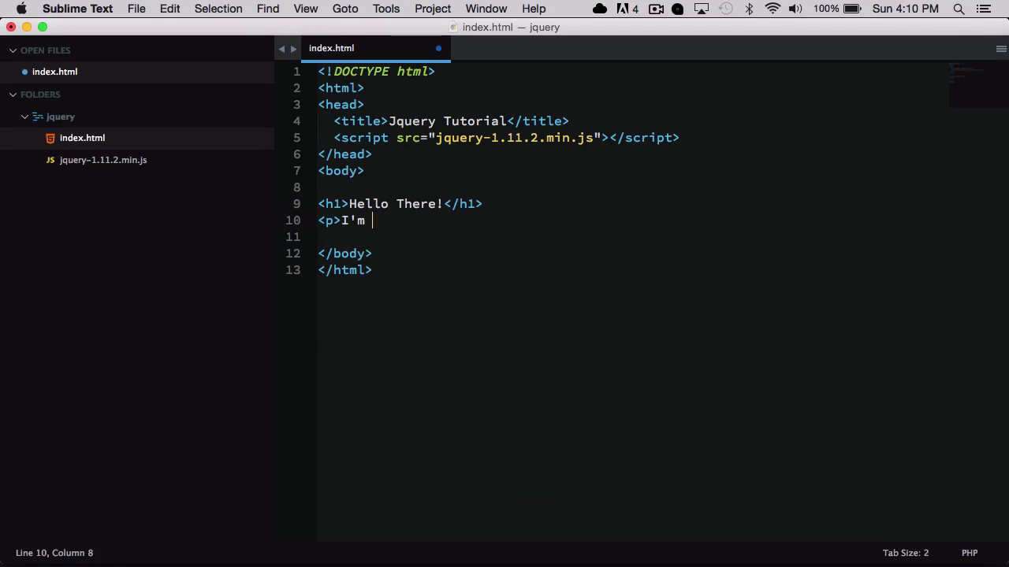
{"action": "type", "text": "a paragraph</p>"}
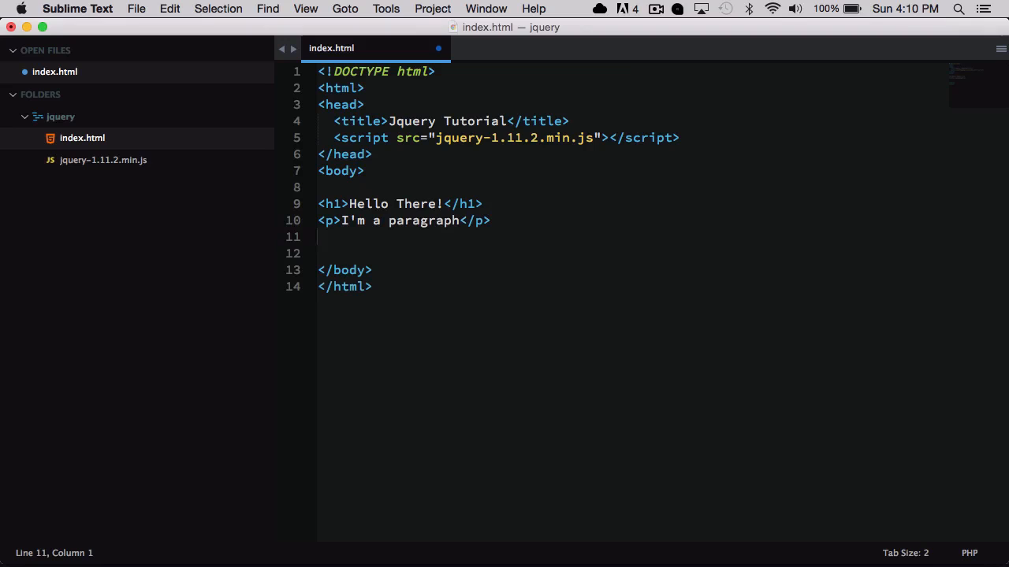
{"action": "type", "text": "<button"}
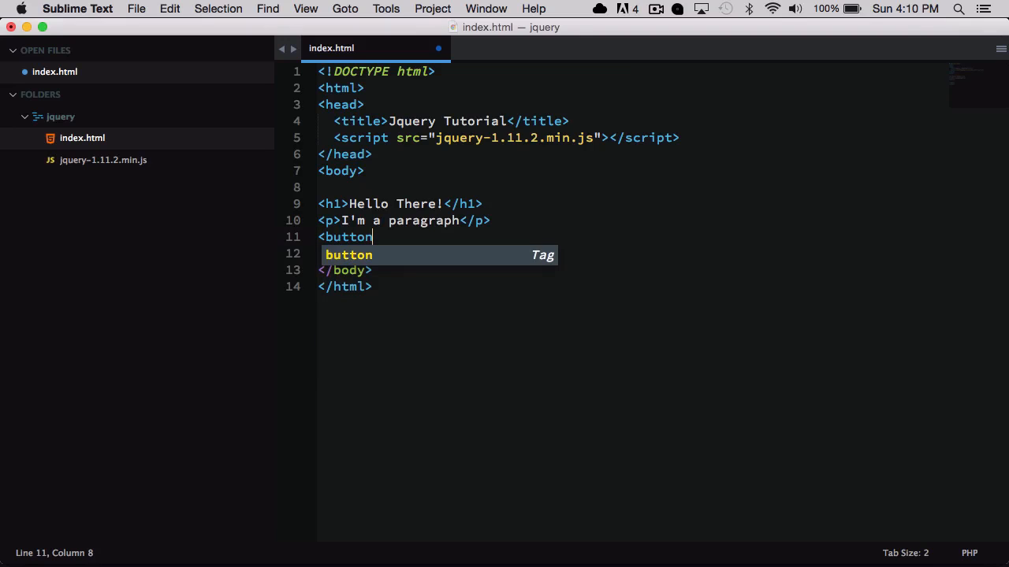
{"action": "type", "text": ">Cli"}
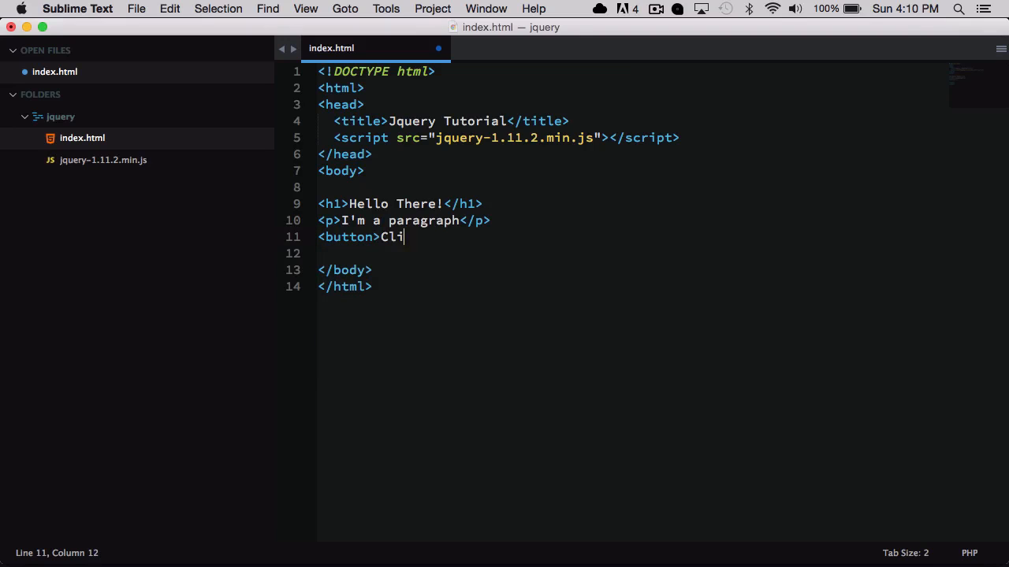
{"action": "type", "text": "ck Me</button>"}
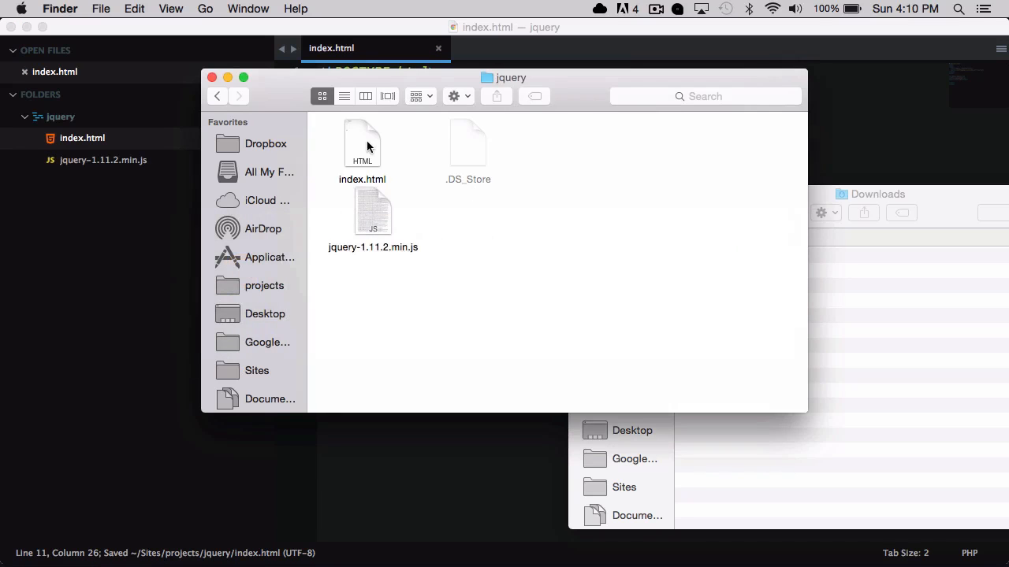
View index.html in Chrome, then return to the code editor.
{"action": "left_click", "coordinate": [363, 145]}
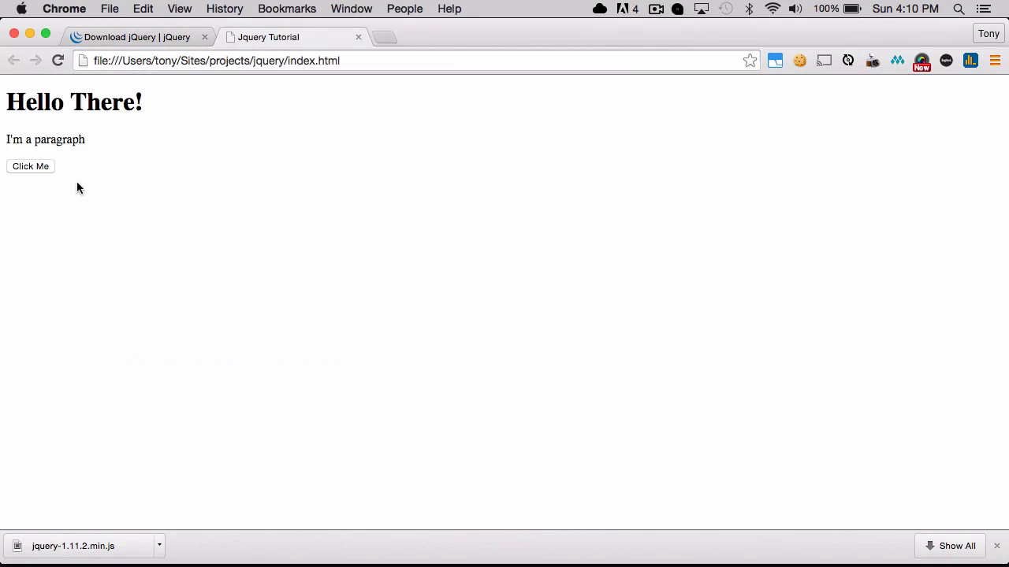
{"action": "mouse_move", "coordinate": [79, 174]}
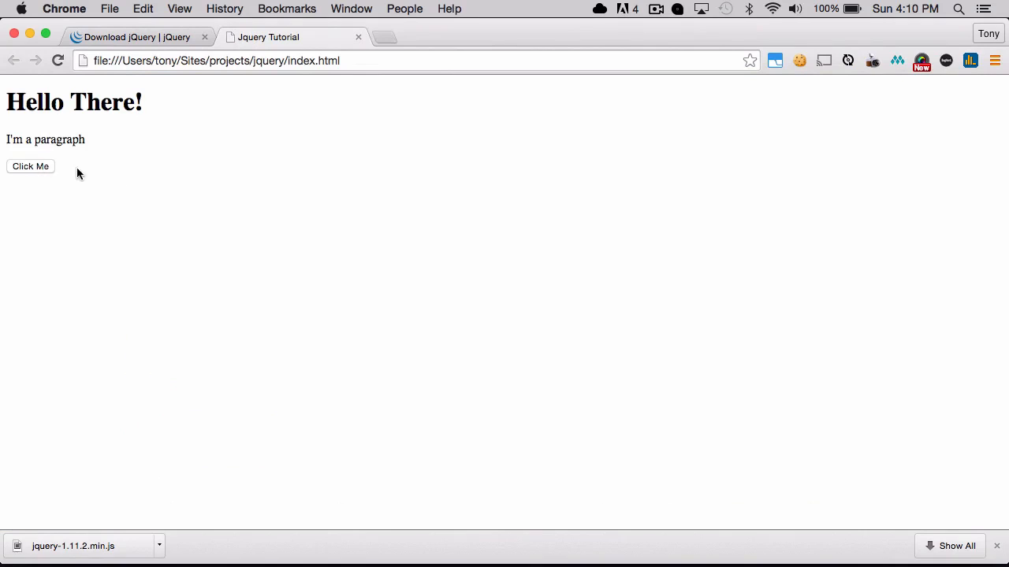
{"action": "mouse_move", "coordinate": [226, 265]}
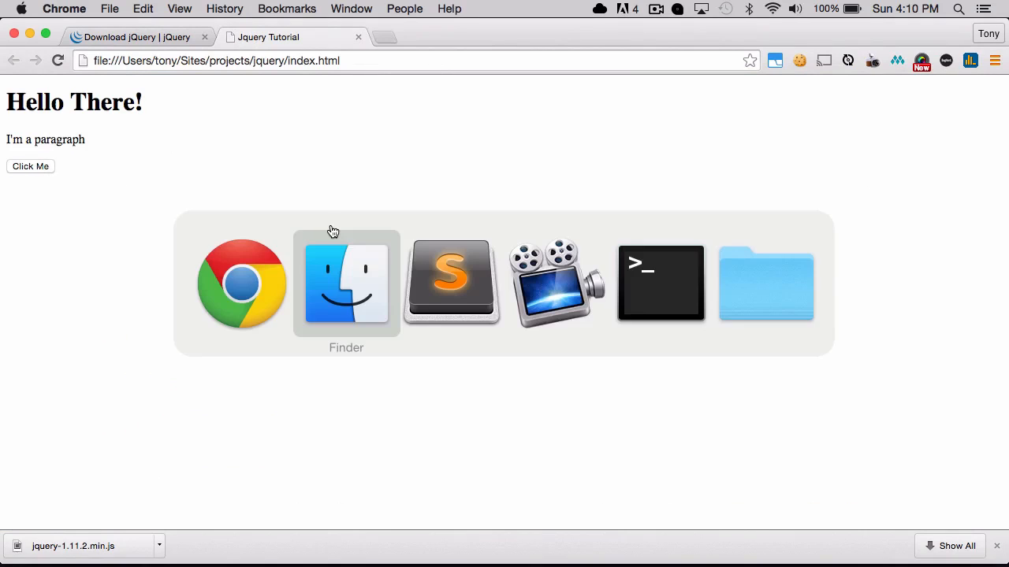
{"action": "left_click", "coordinate": [451, 282]}
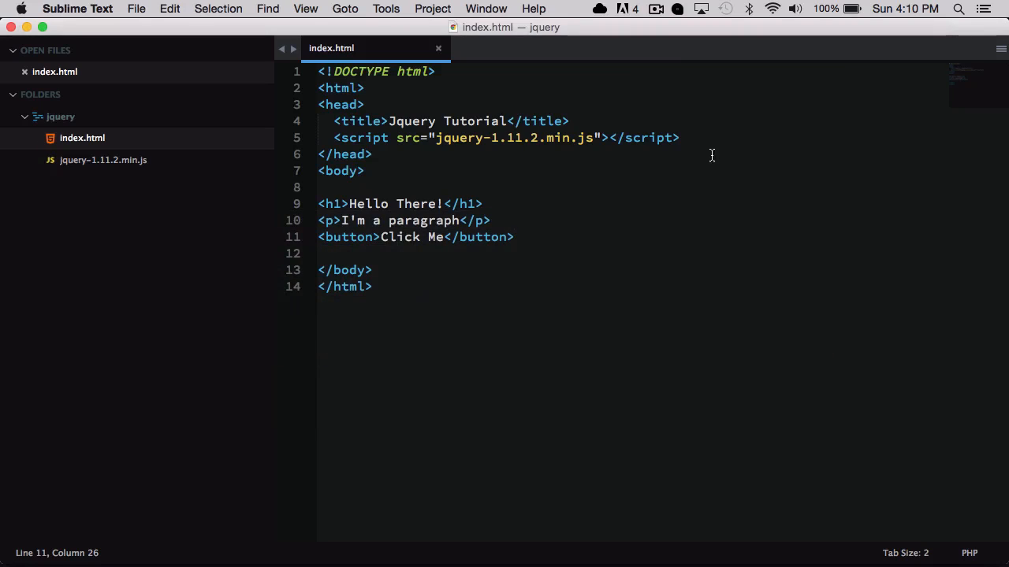
Write a script block with $('document').ready(function(){}) and place the cursor in its body.
{"action": "type", "text": "<"}
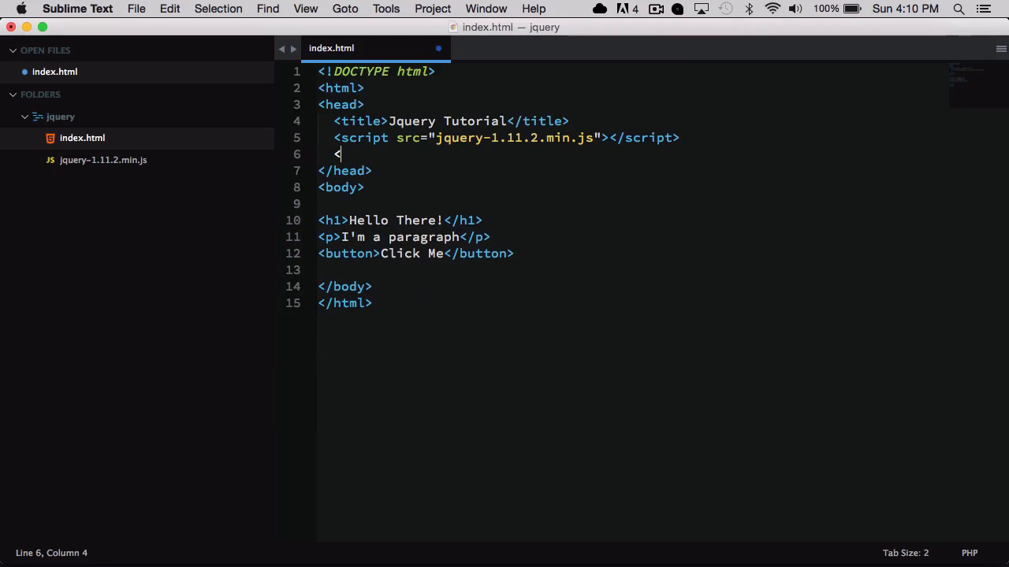
{"action": "type", "text": "script>"}
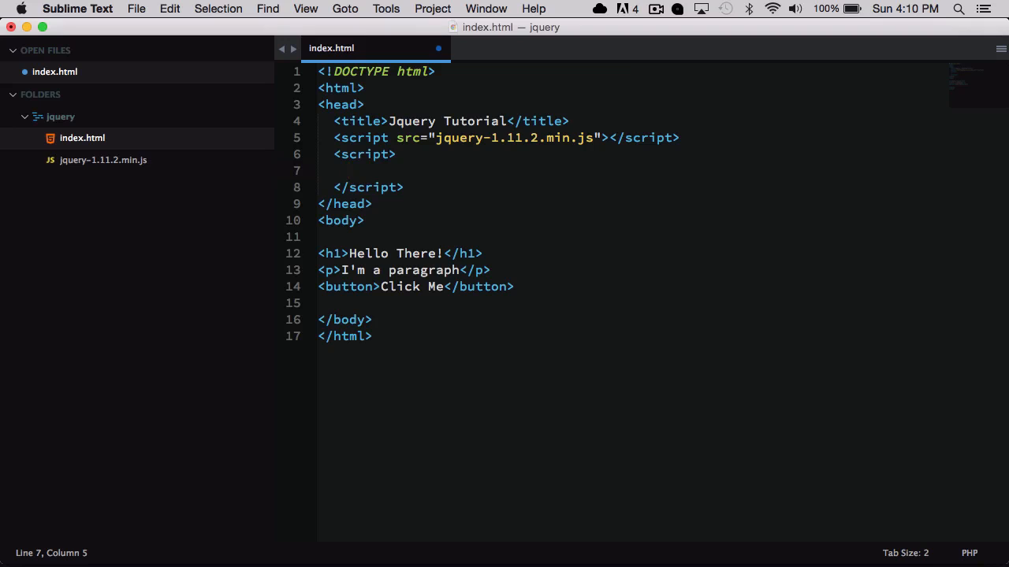
{"action": "type", "text": "$"}
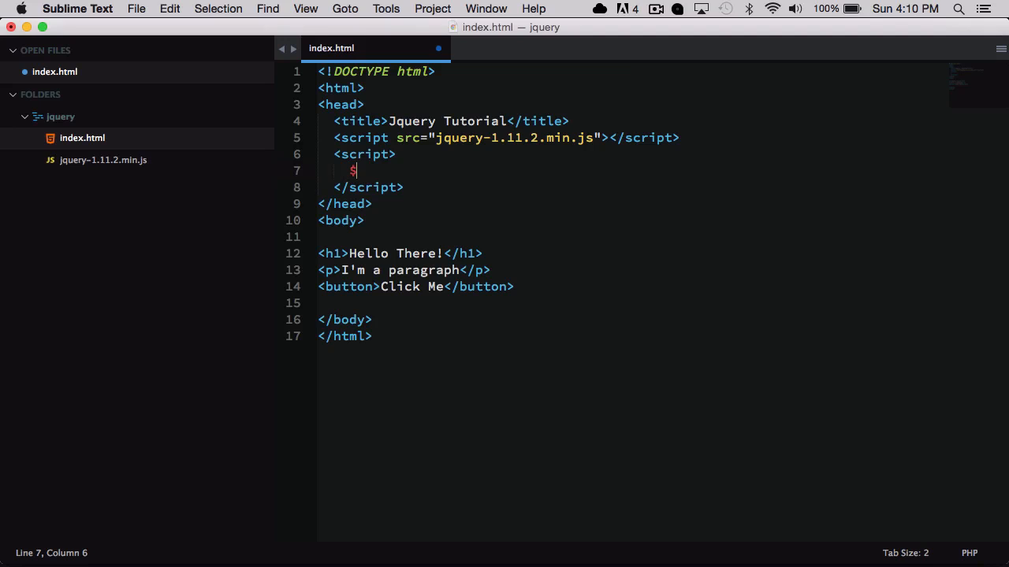
{"action": "type", "text": "()"}
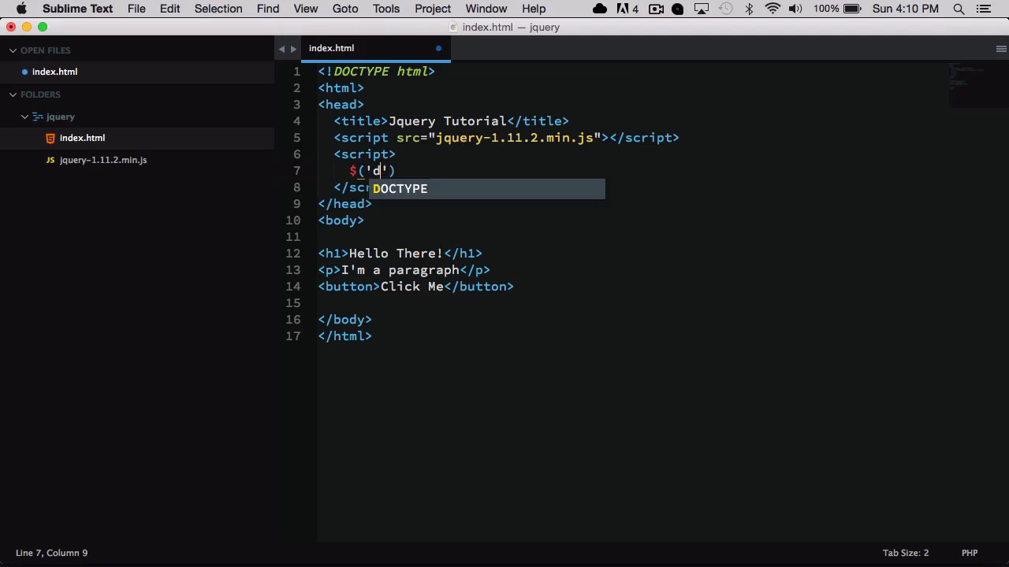
{"action": "type", "text": "ocument"}
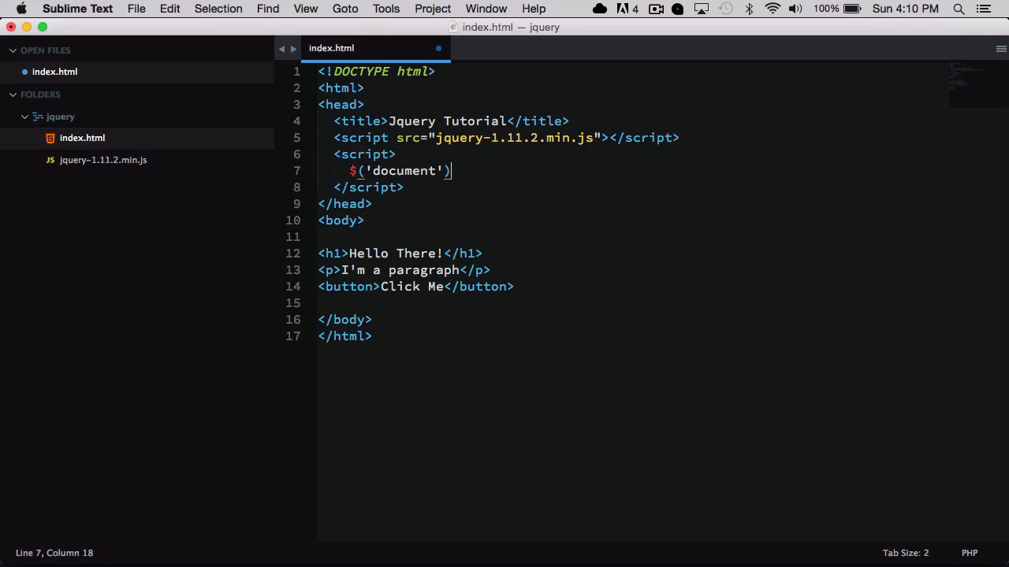
{"action": "type", "text": ".ready"}
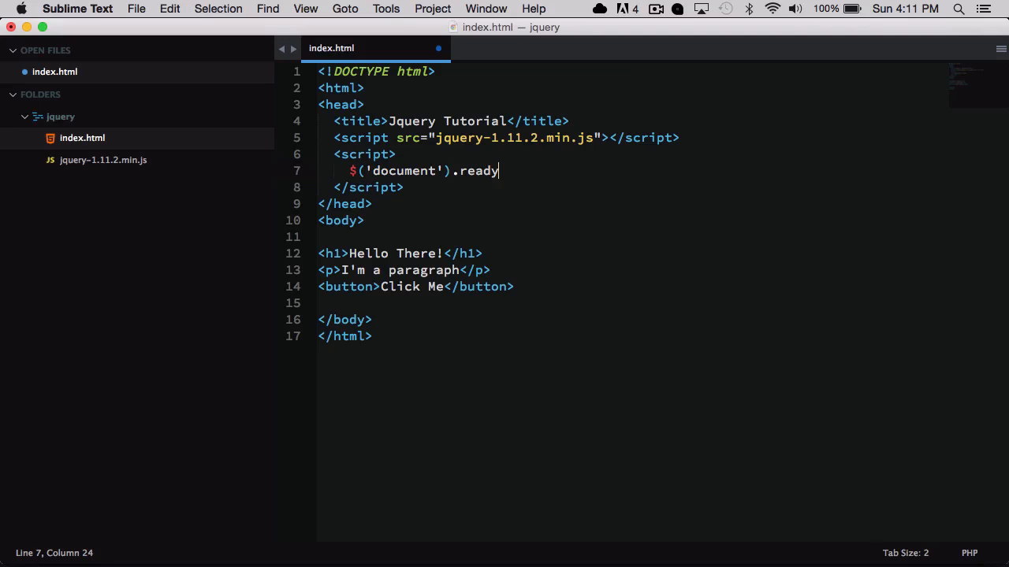
{"action": "type", "text": "(function(){})"}
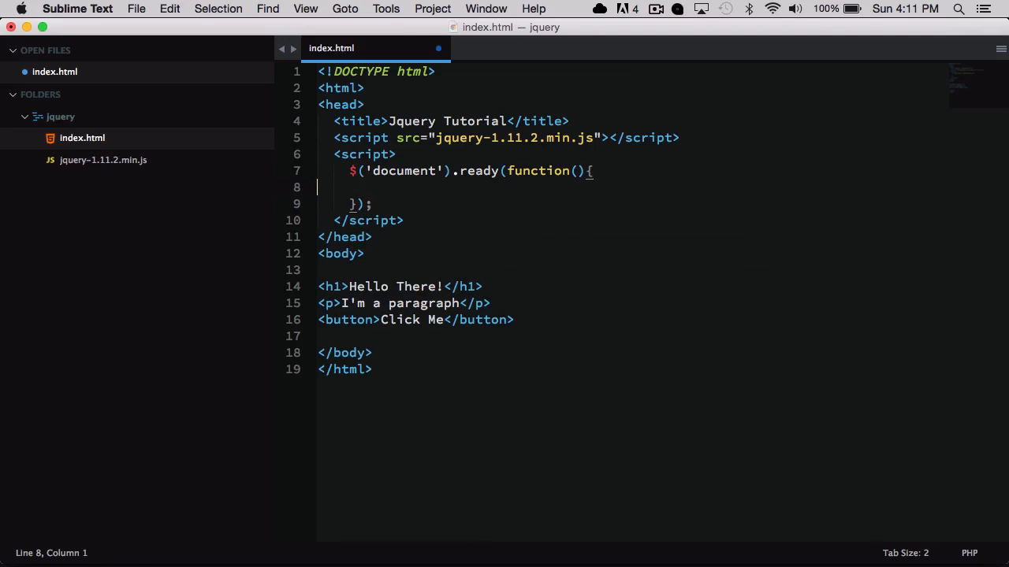
{"action": "left_click_drag", "start_coordinate": [355, 171], "coordinate": [372, 205]}
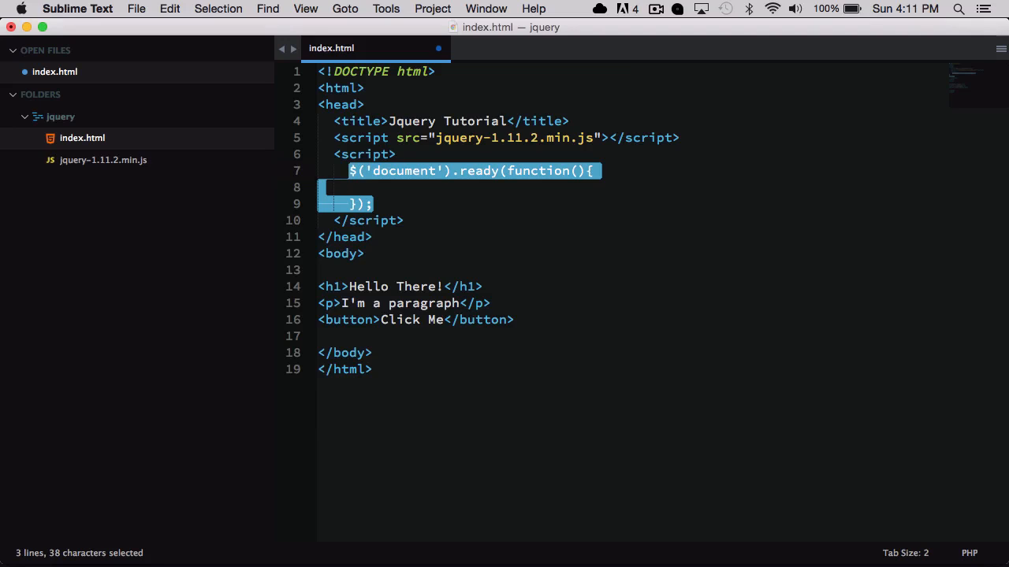
{"action": "left_click", "coordinate": [331, 186]}
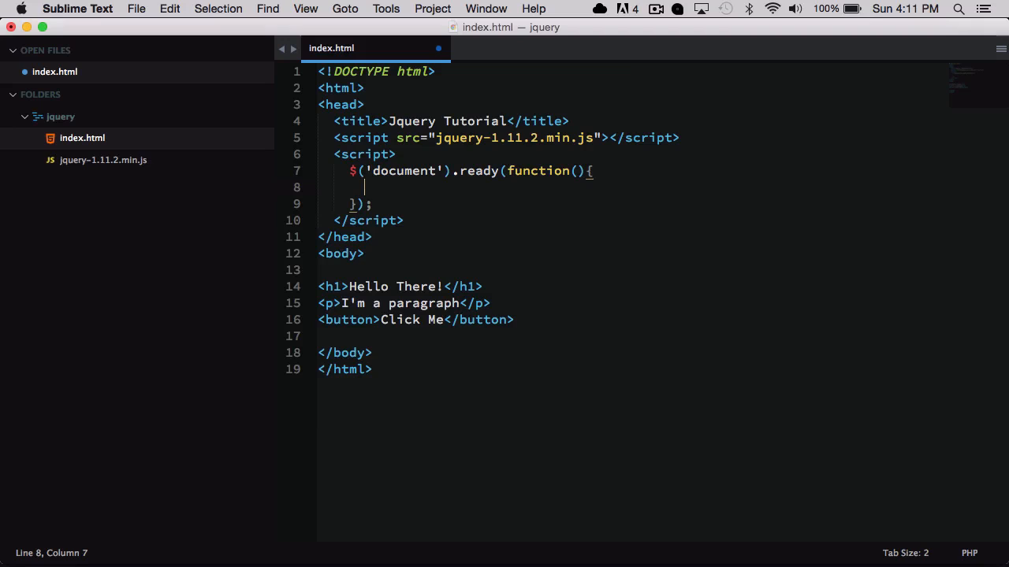
Write an empty $('button').click(function(){ }) handler inside the ready function and save.
{"action": "type", "text": "$"}
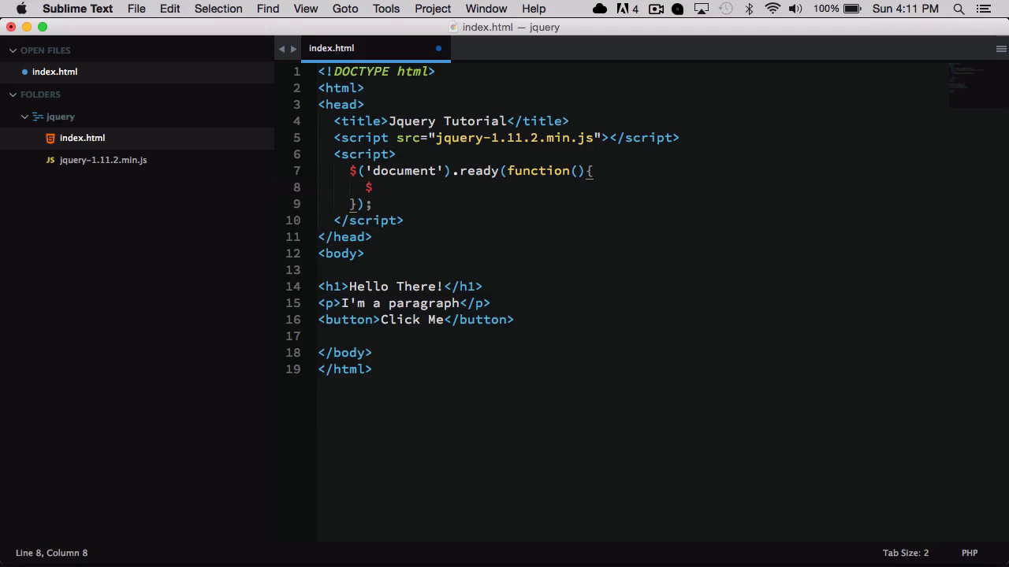
{"action": "mouse_move", "coordinate": [368, 305]}
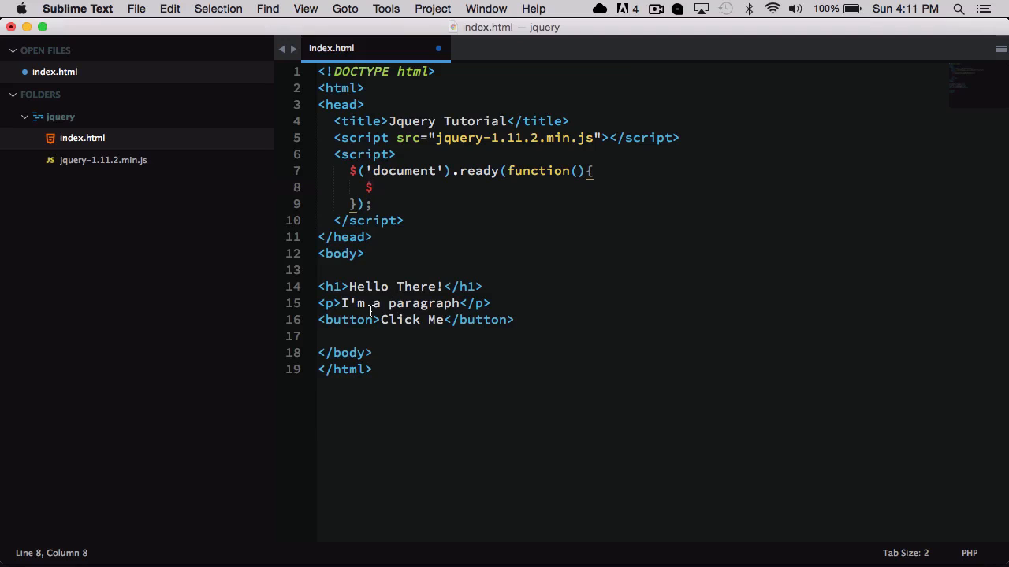
{"action": "type", "text": "("}
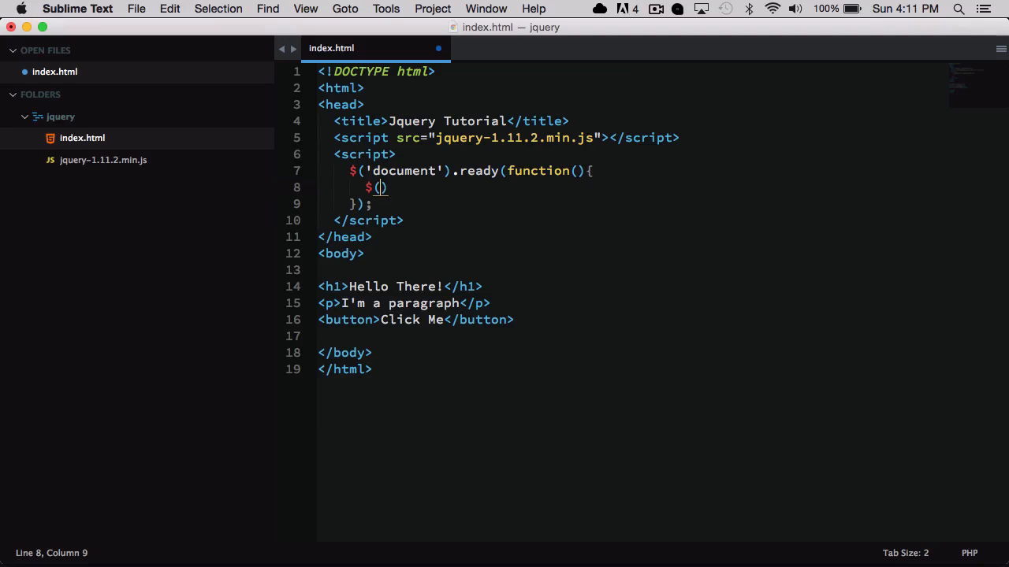
{"action": "type", "text": "'button'"}
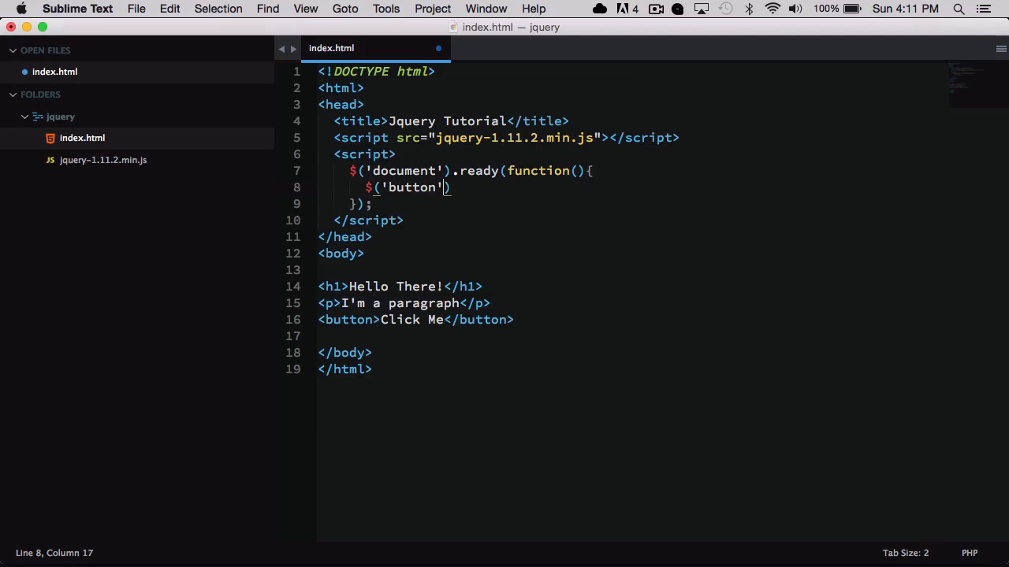
{"action": "type", "text": ".click"}
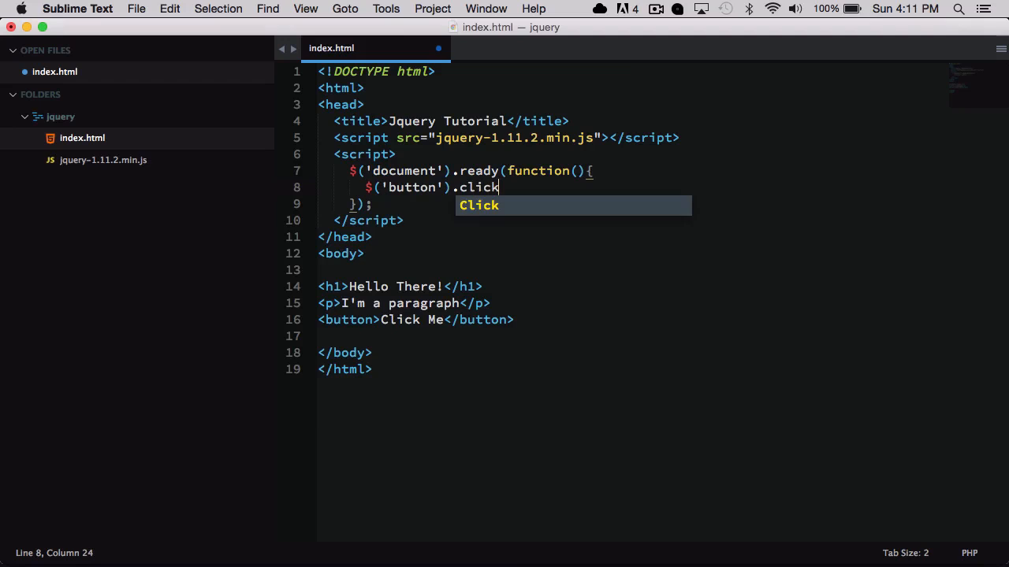
{"action": "type", "text": "(function("}
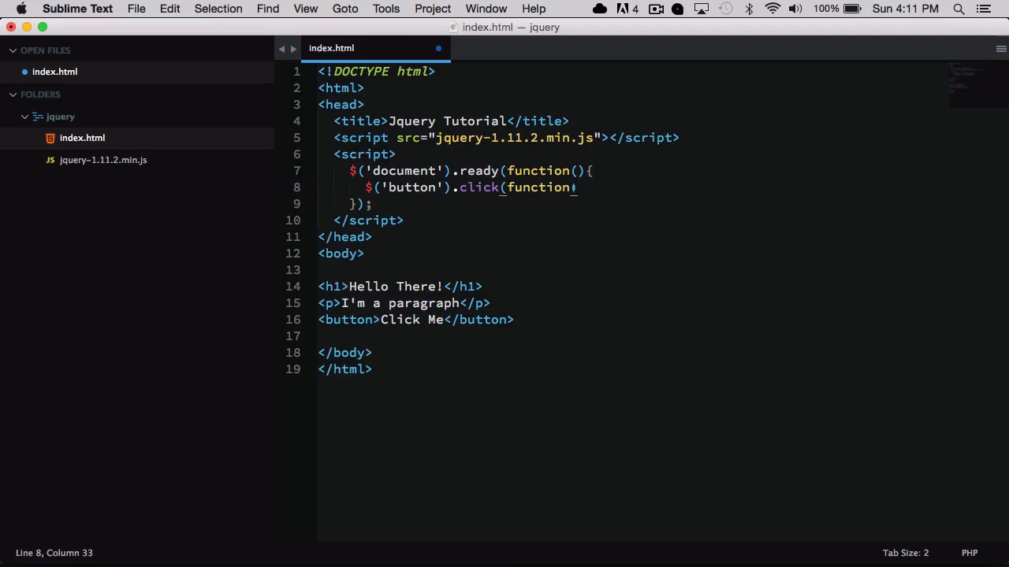
{"action": "type", "text": "{"}
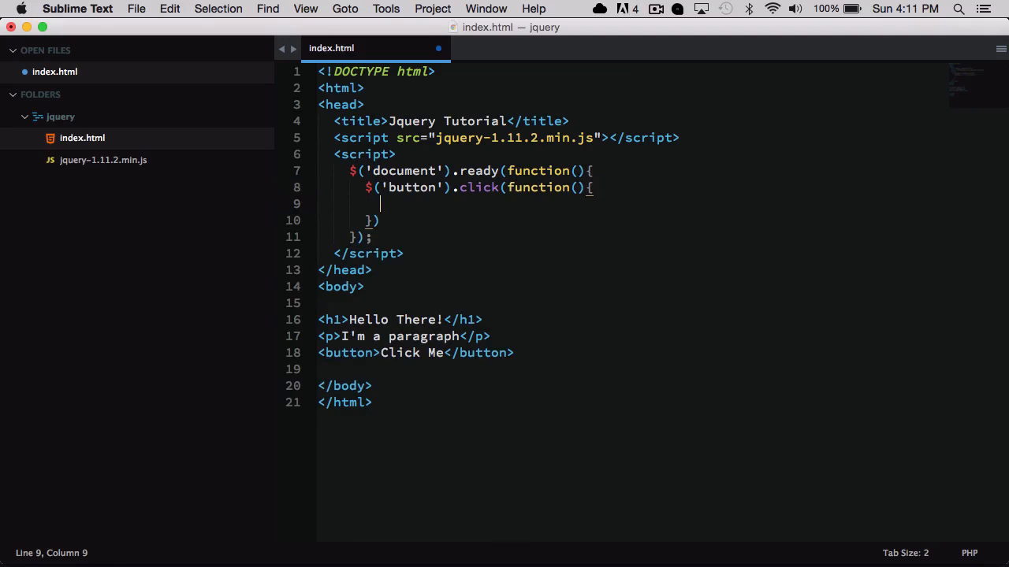
{"action": "key", "text": "cmd+s"}
{"action": "type", "text": ";"}
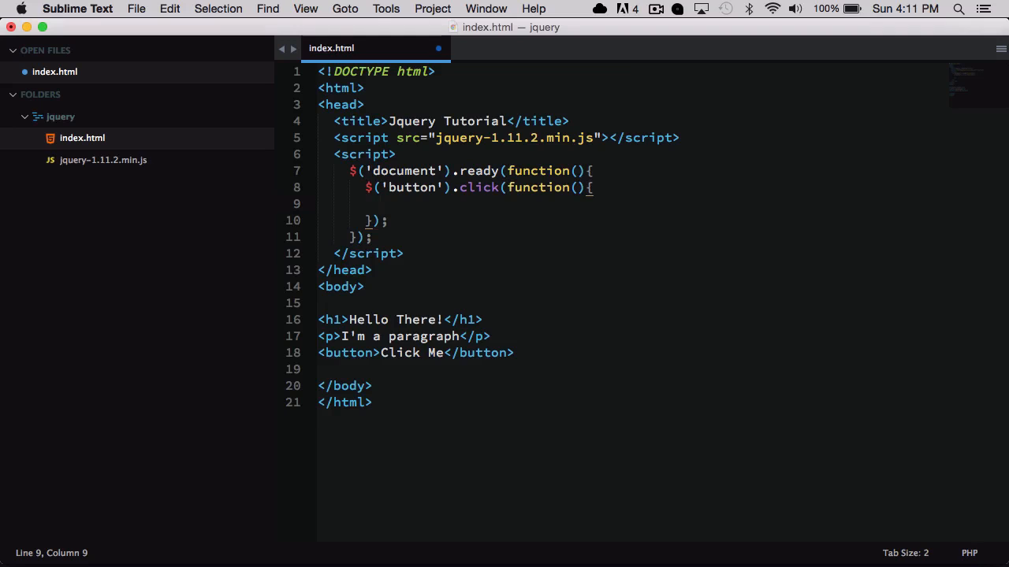
Add $('p').hide(); inside the button's click handler.
{"action": "type", "text": "$"}
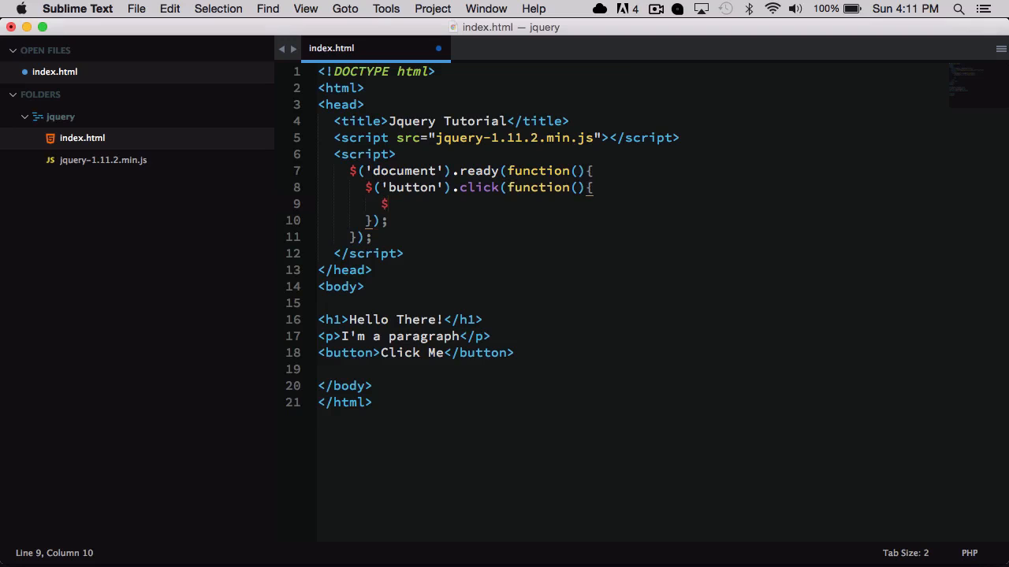
{"action": "type", "text": "('p')"}
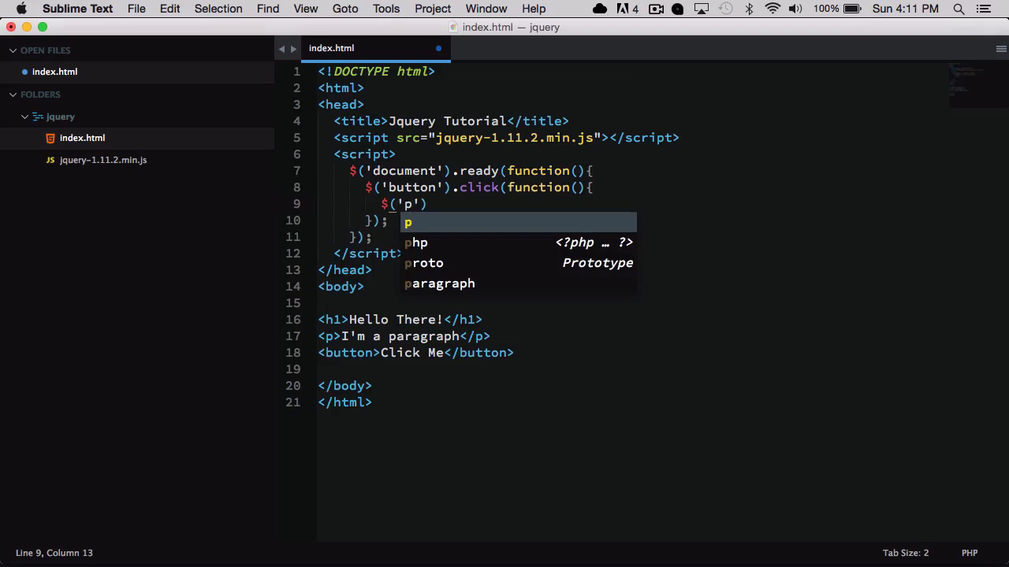
{"action": "type", "text": ".hid"}
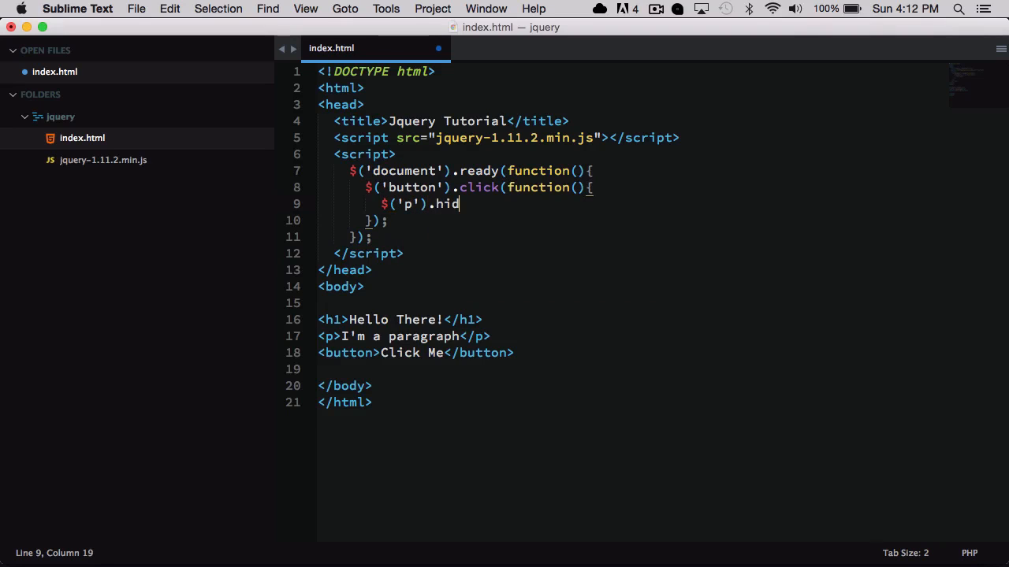
{"action": "type", "text": "e();"}
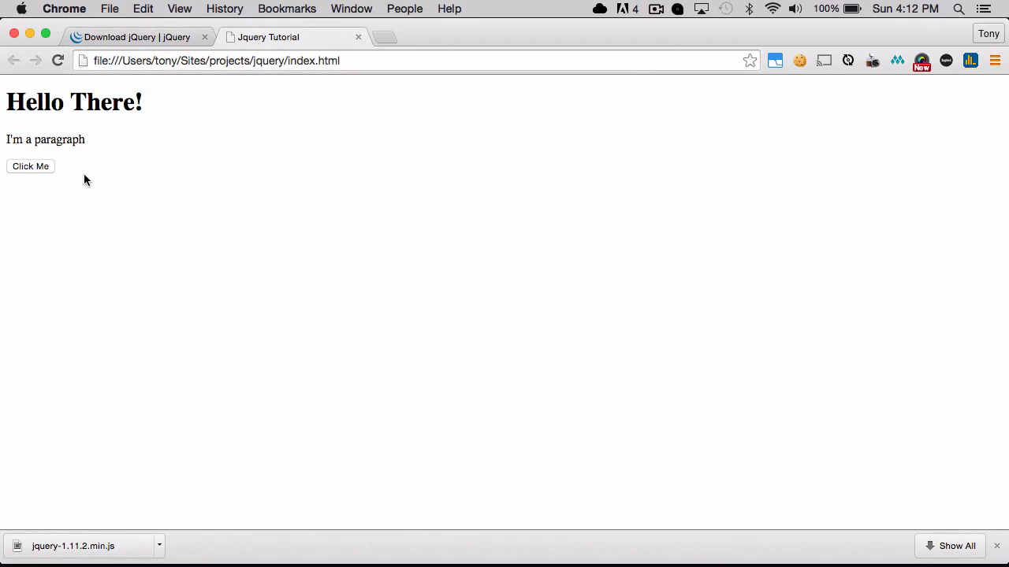
{"action": "left_click", "coordinate": [30, 167]}
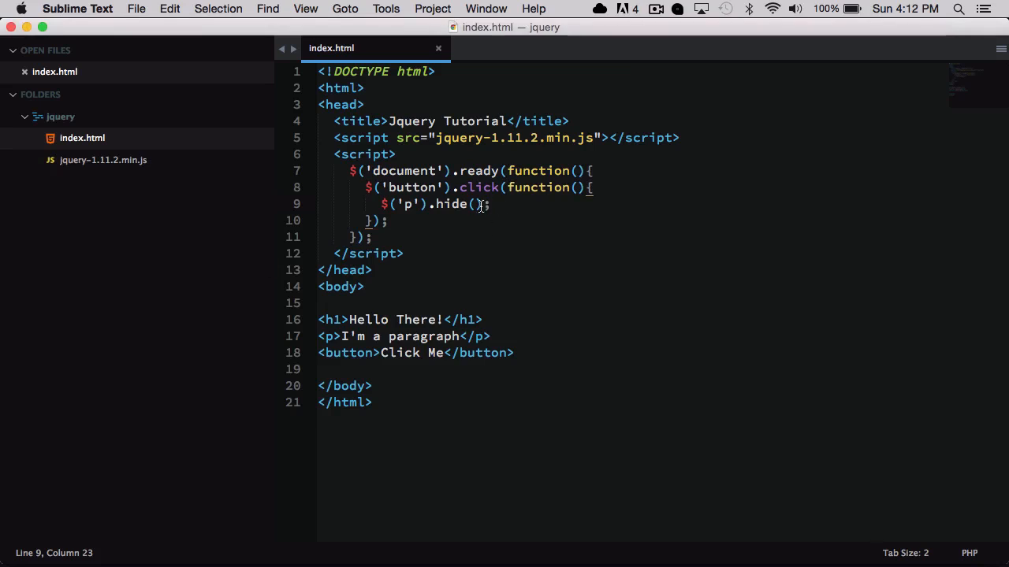
Change the click handler so $('p') uses toggle() instead of hide().
{"action": "type", "text": "show"}
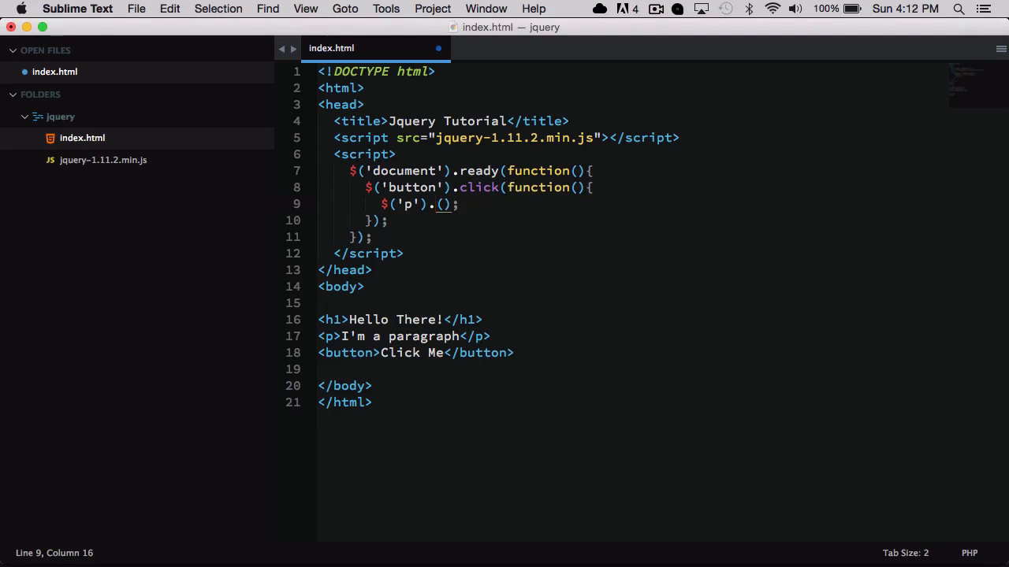
{"action": "type", "text": "toggle"}
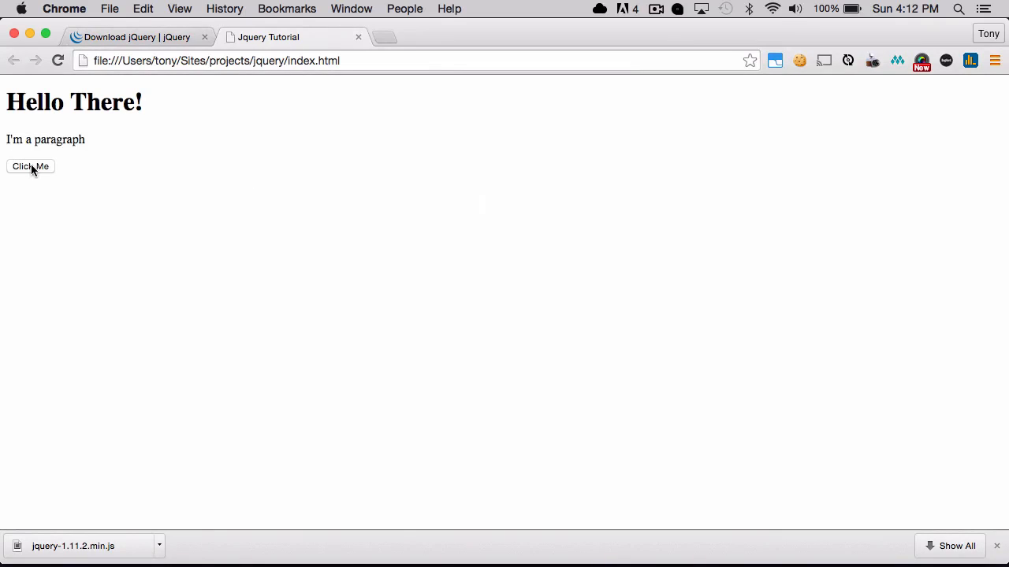
Hide the paragraph with Click Me in Chrome, then return to the editor.
{"action": "left_click", "coordinate": [30, 167]}
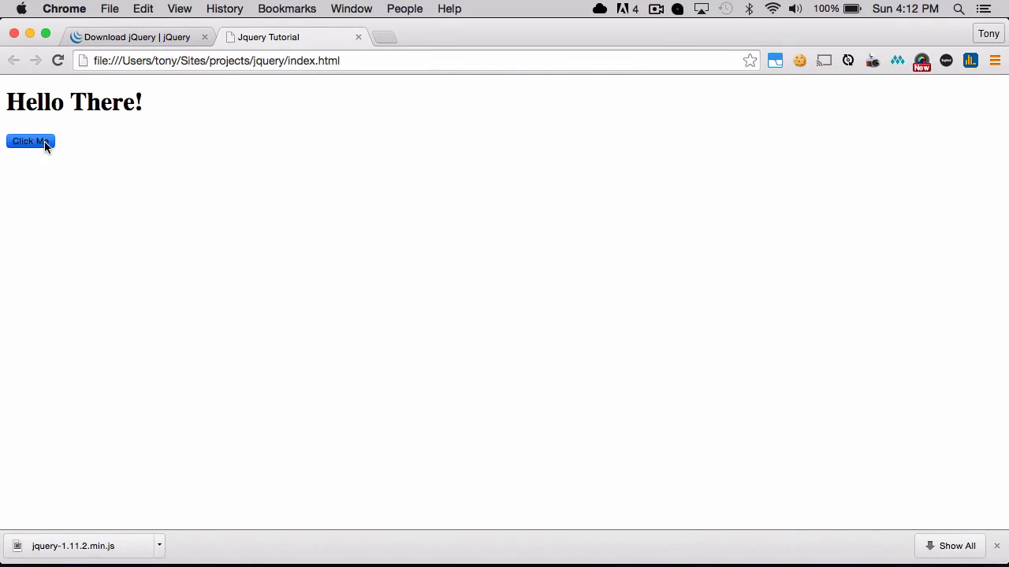
{"action": "left_click", "coordinate": [30, 141]}
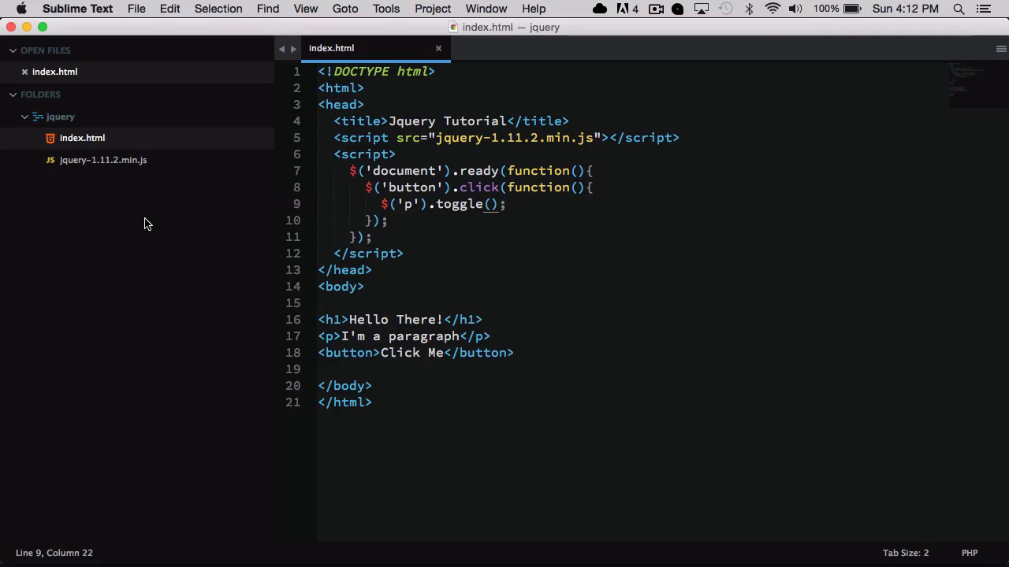
Edit the method name on line 9, keeping toggle(), and return to the reloaded page.
{"action": "key", "text": "backspace"}
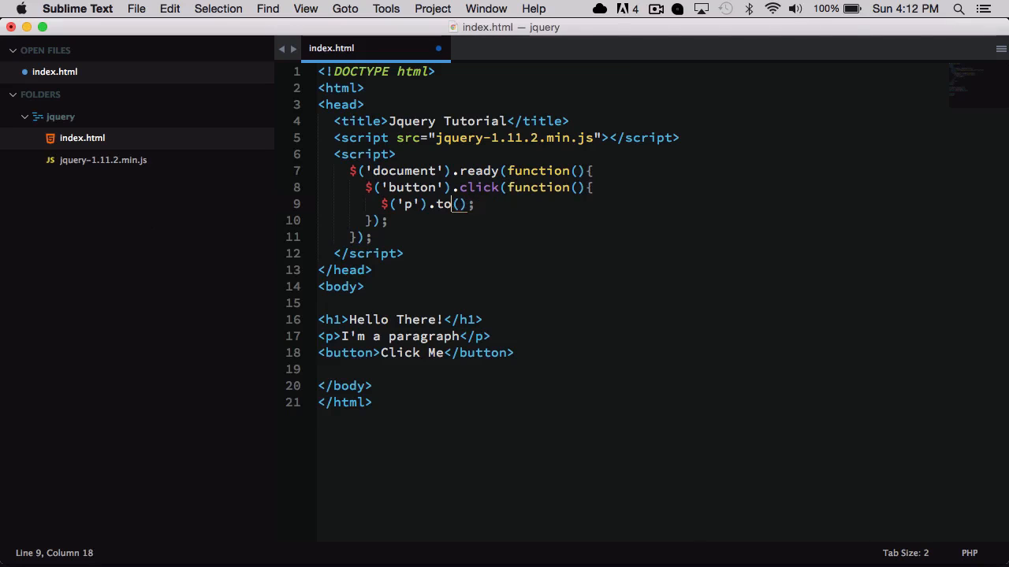
{"action": "type", "text": "slideU"}
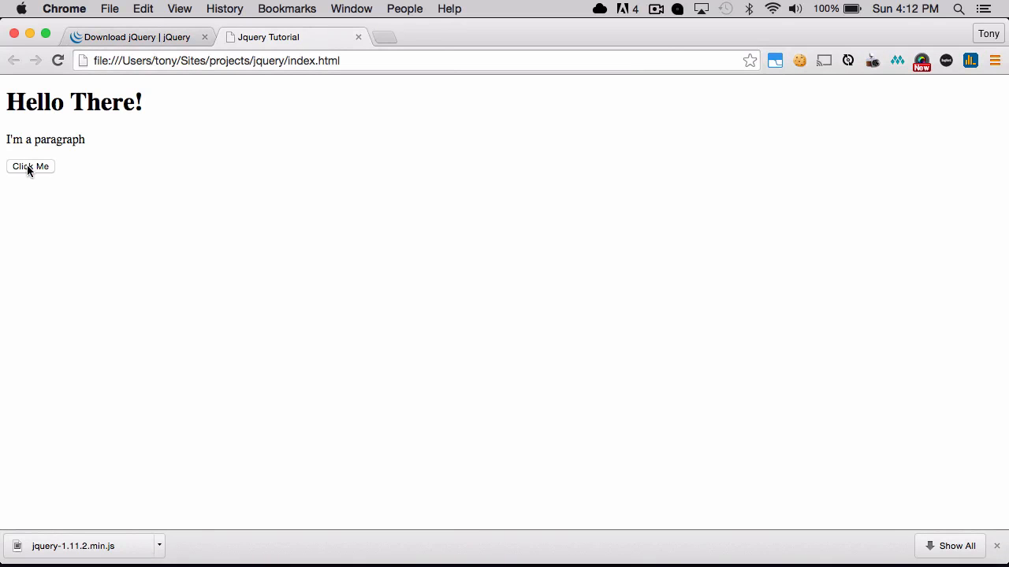
Hide and restore the paragraph with Click Me, then go to the jQuery download page.
{"action": "left_click", "coordinate": [30, 167]}
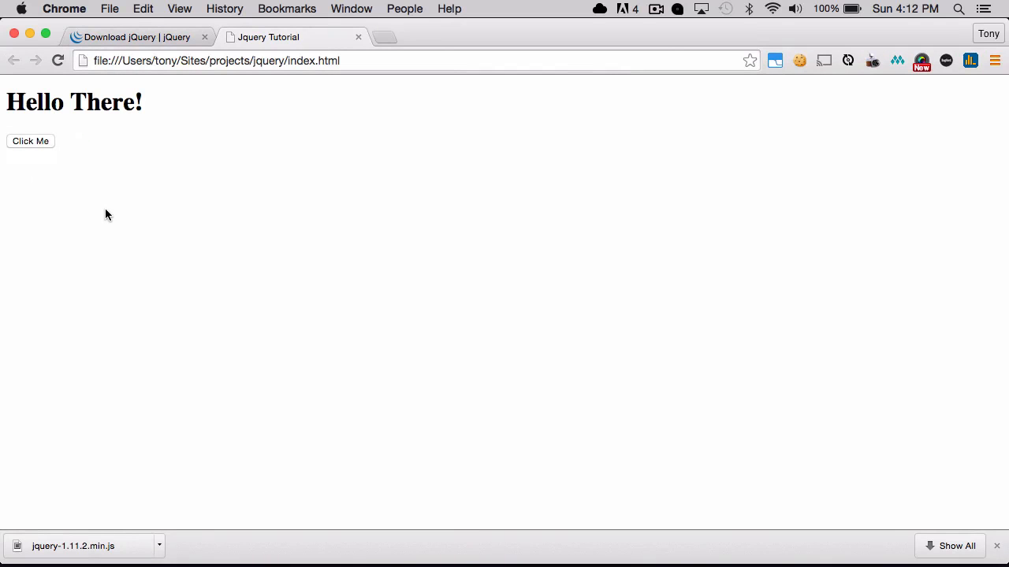
{"action": "key", "text": "cmd+tab"}
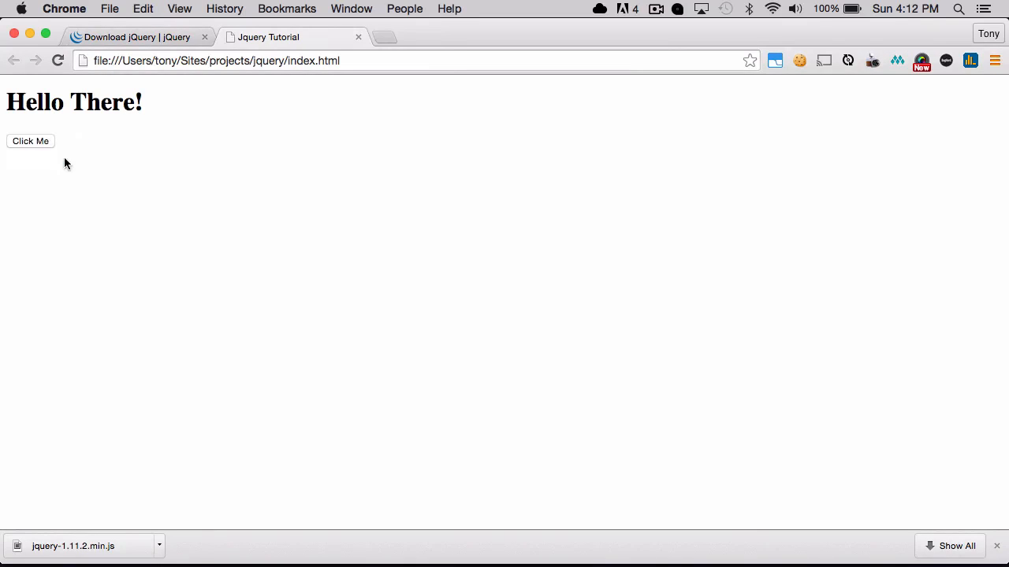
{"action": "left_click", "coordinate": [30, 142]}
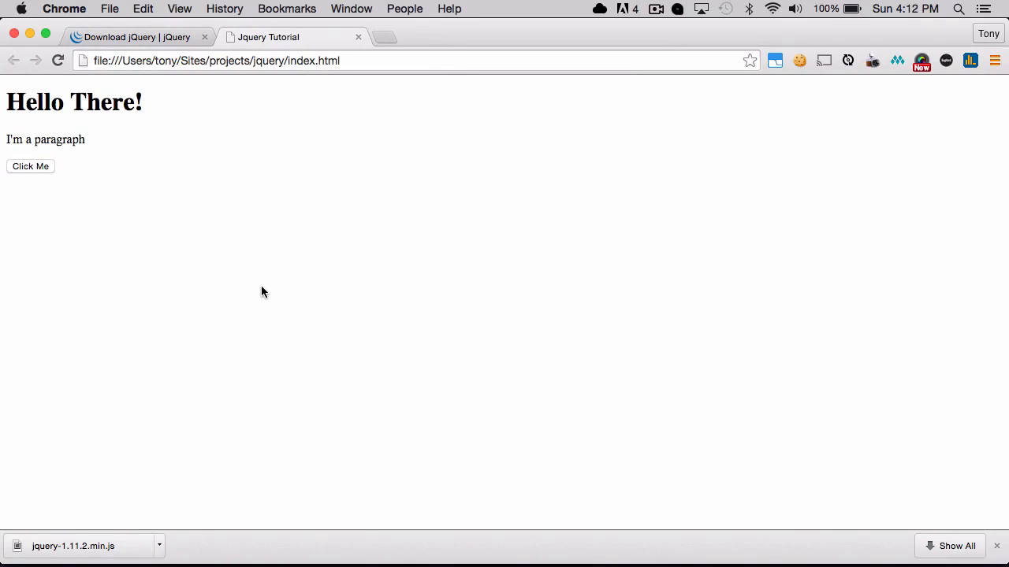
{"action": "left_click", "coordinate": [134, 36]}
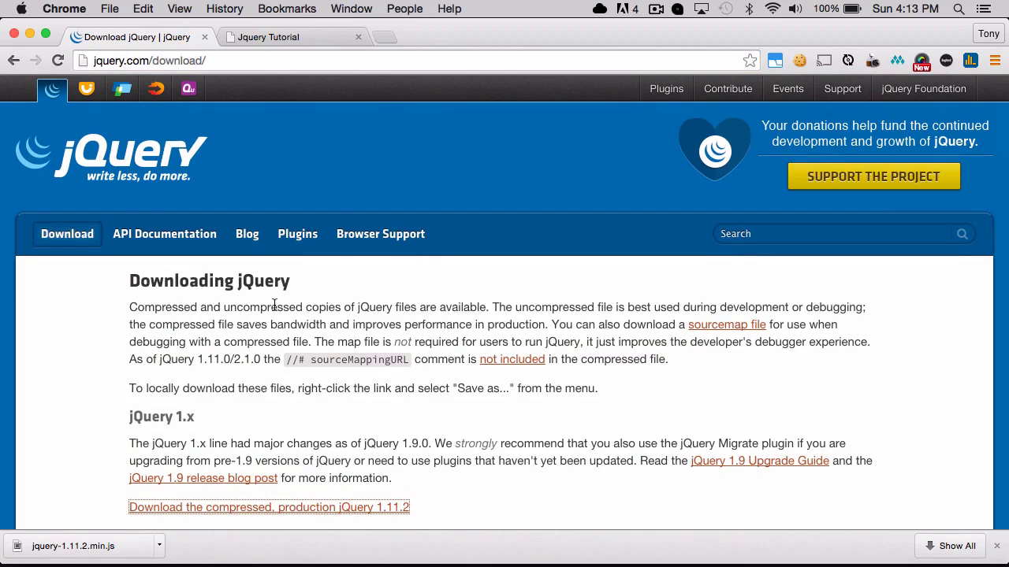
{"action": "mouse_move", "coordinate": [782, 223]}
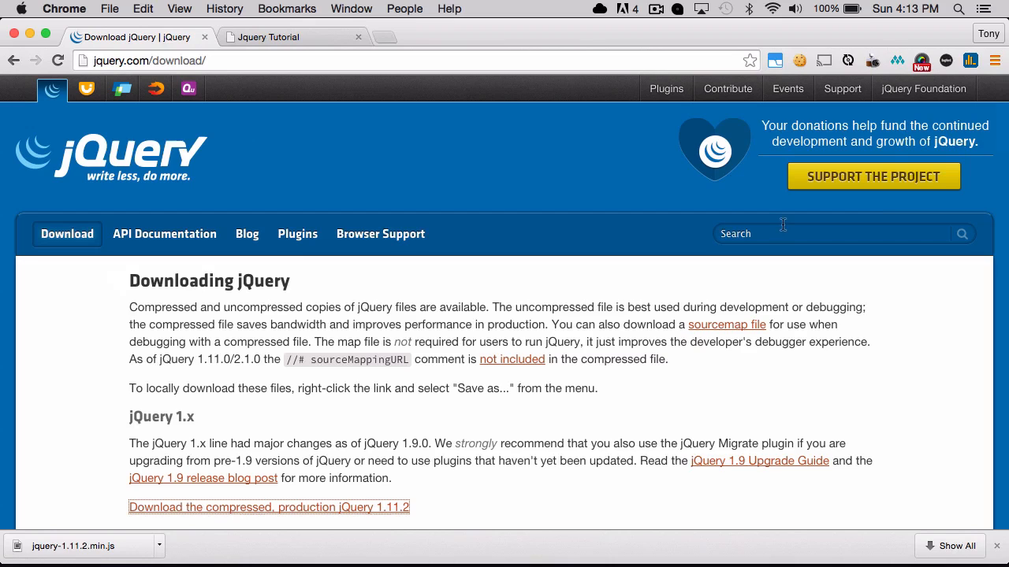